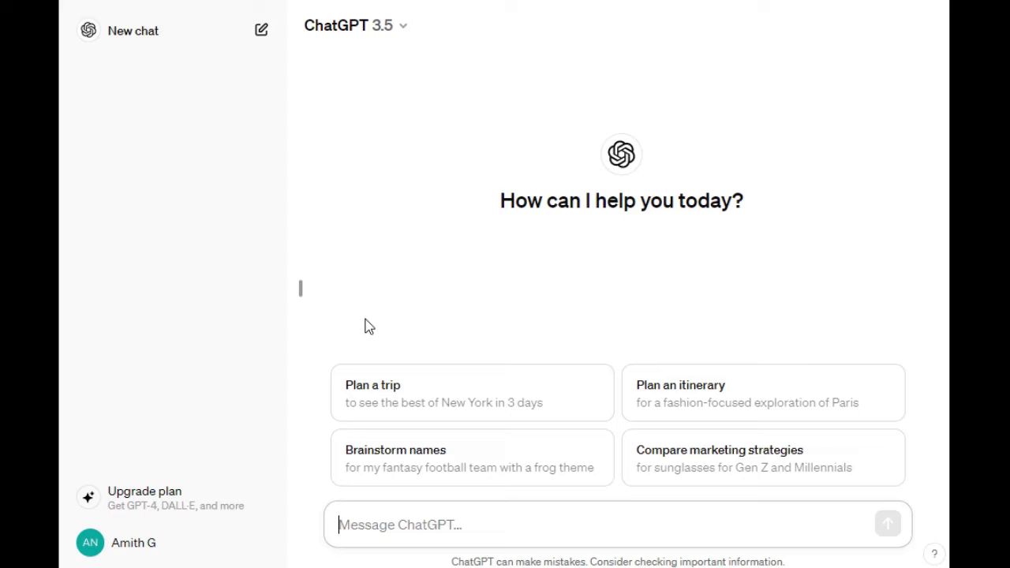
mouse_move(370, 333)
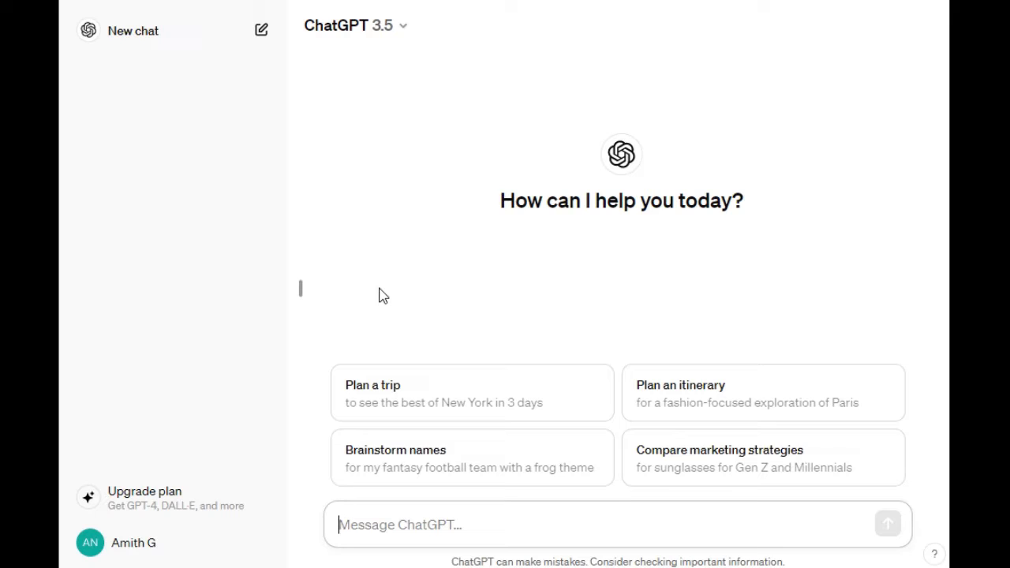
mouse_move(417, 297)
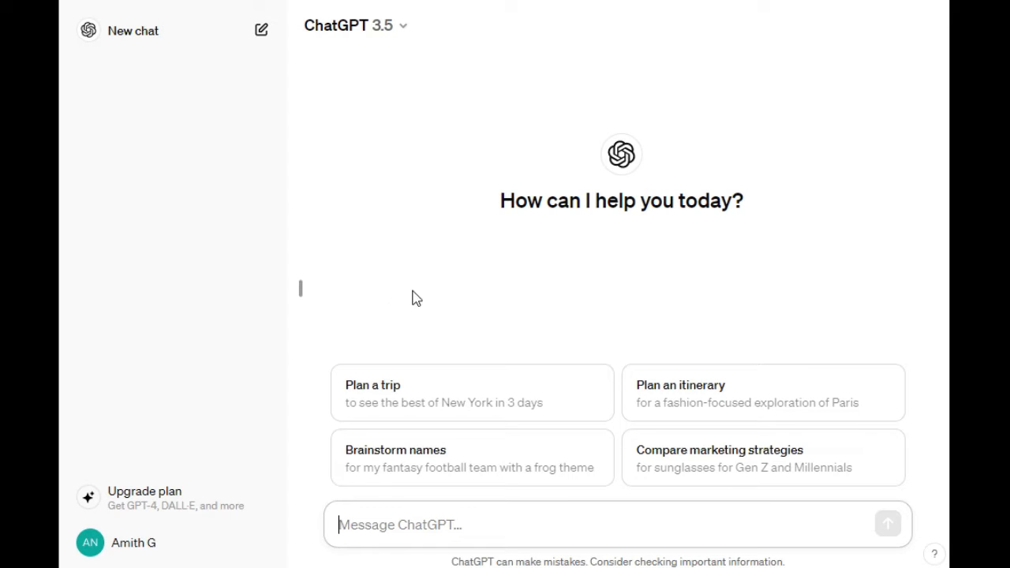
mouse_move(460, 298)
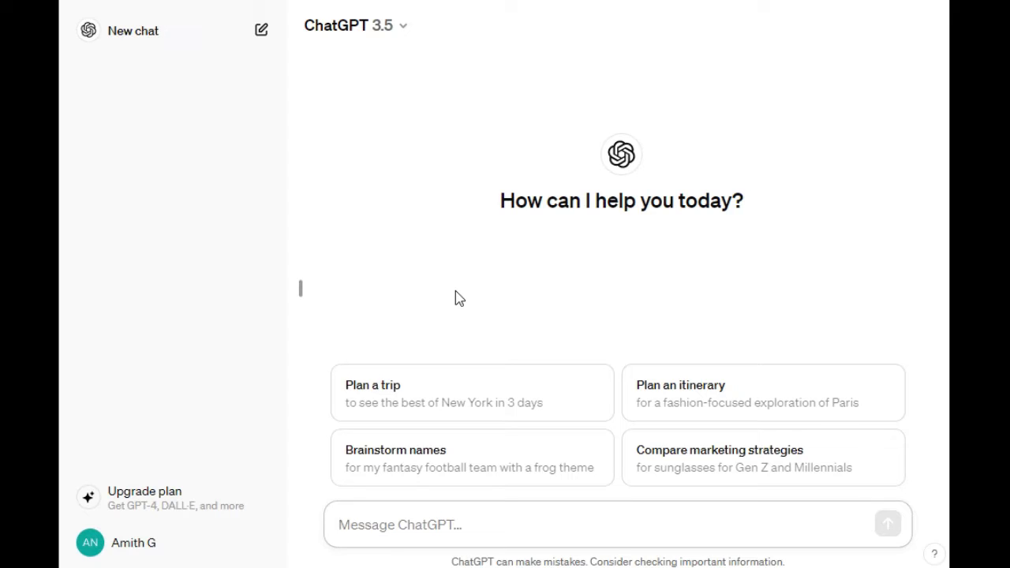
Step: Ask ChatGPT 'Light Weight Material for cycle frame and their material properties'
left_click(473, 524)
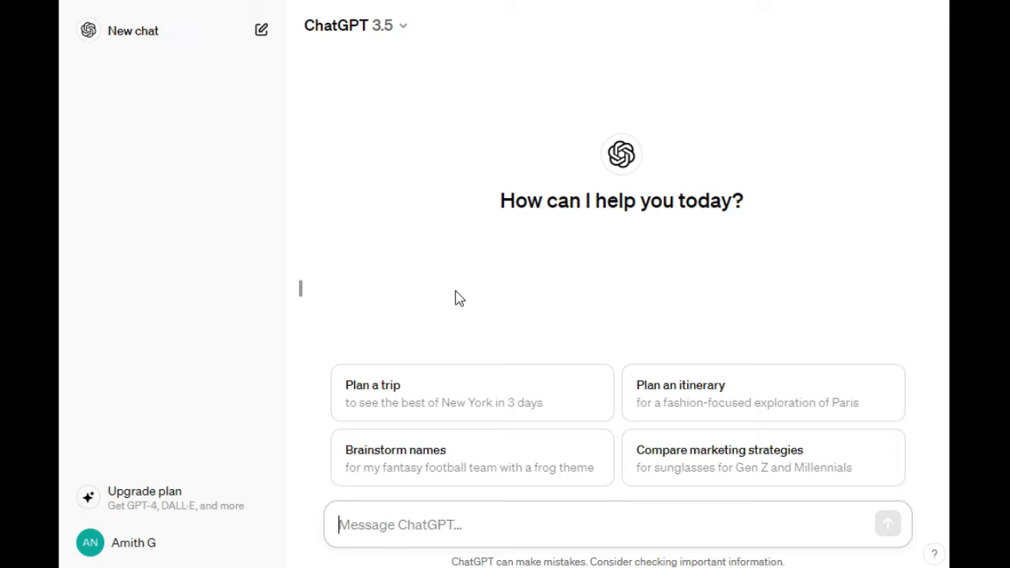
type("Material")
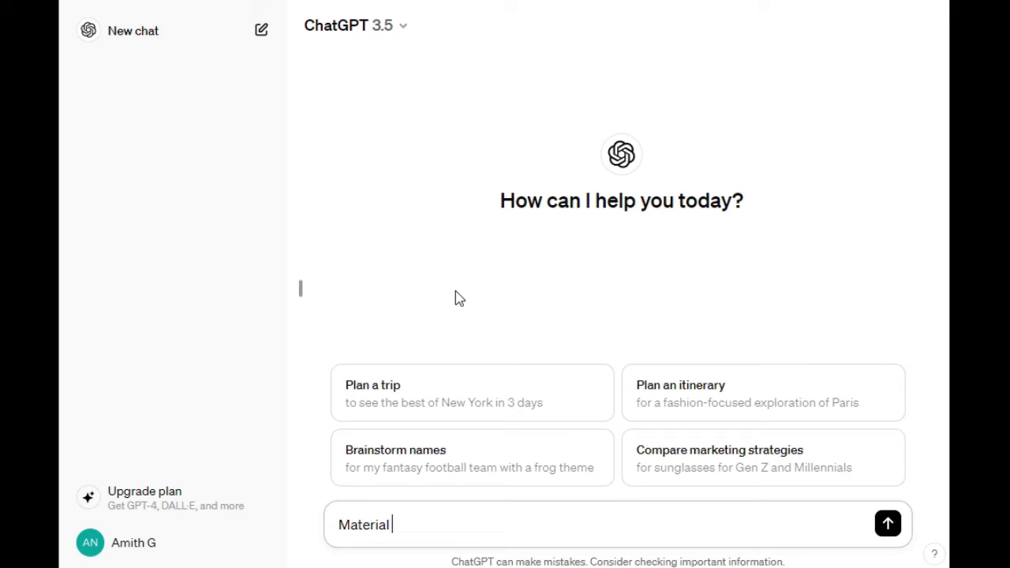
key("Backspace")
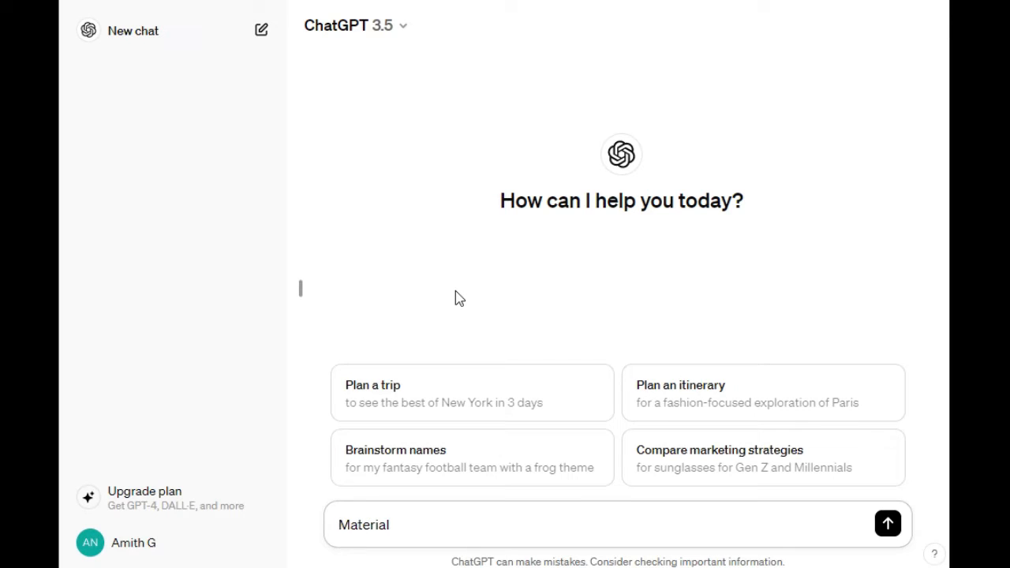
type("Light")
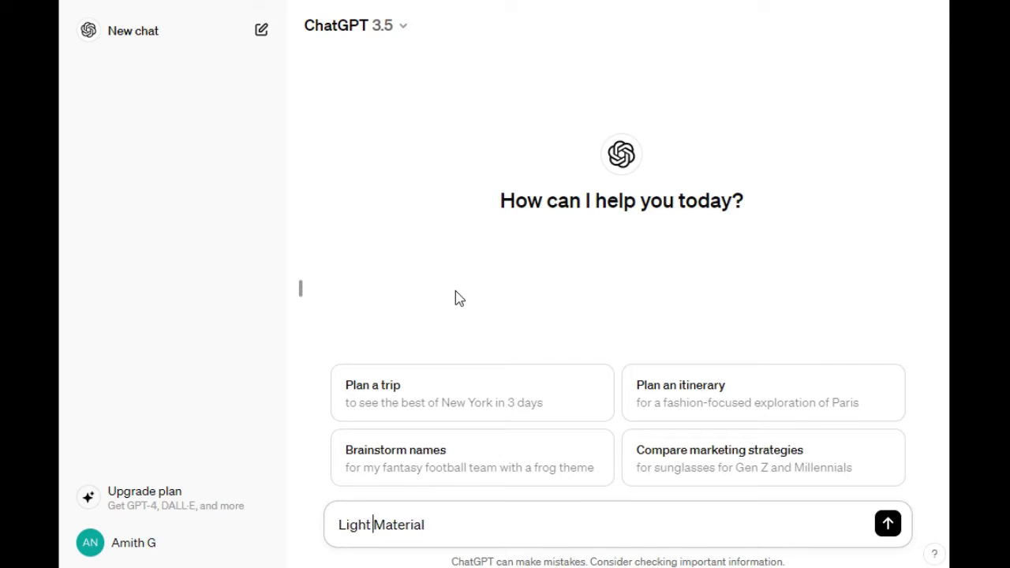
type("Wei")
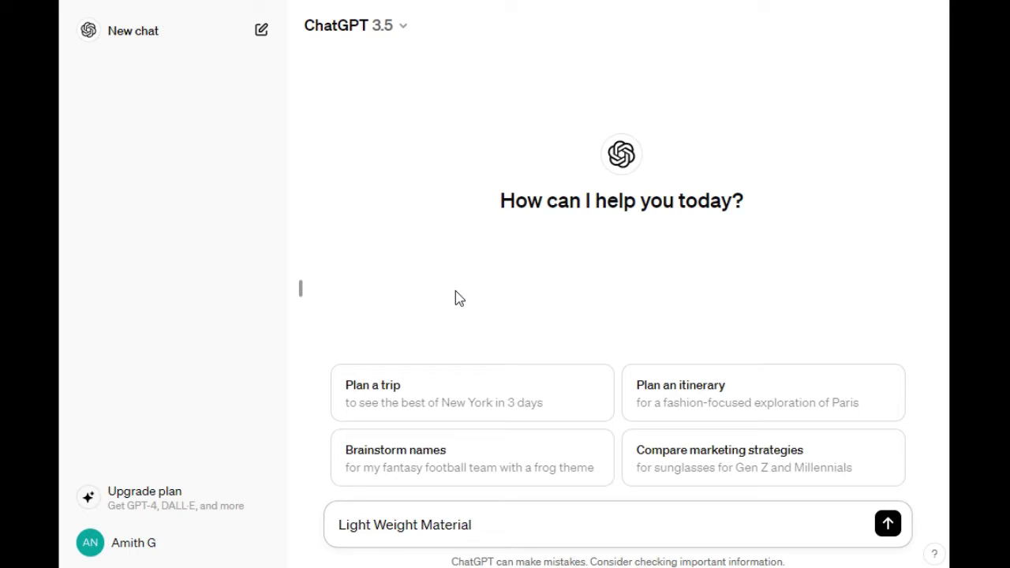
type("for")
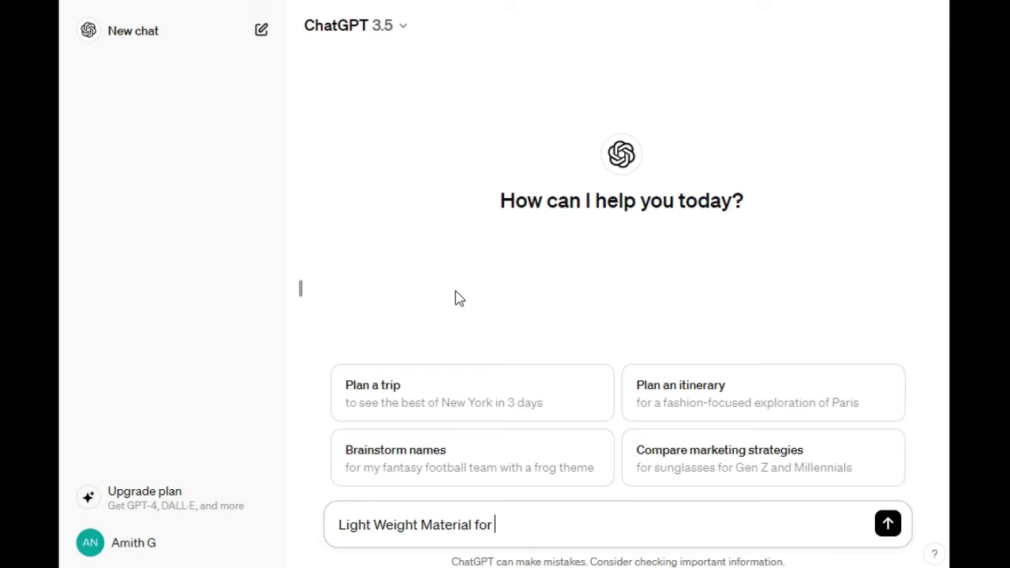
type("cy")
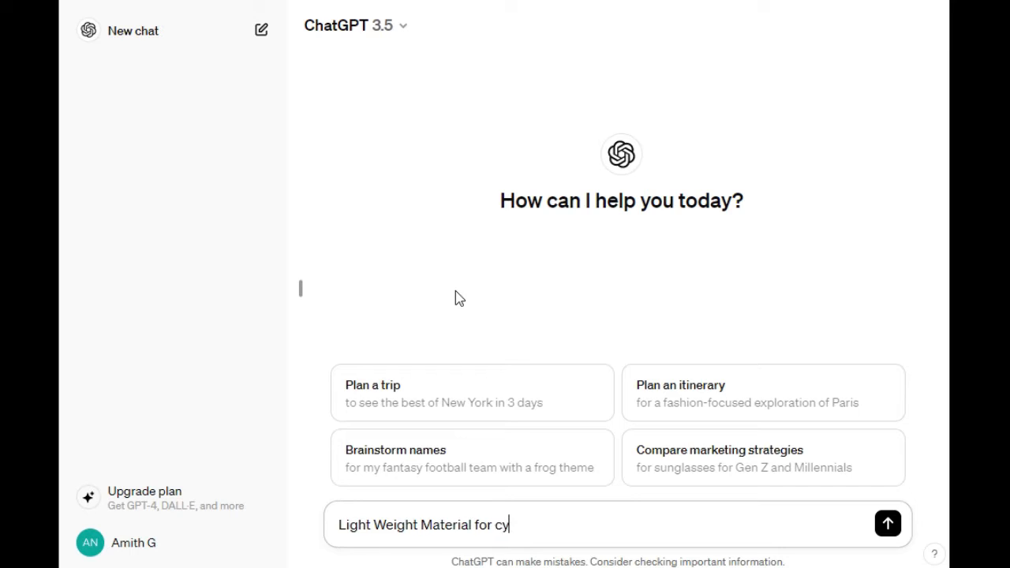
type("cle")
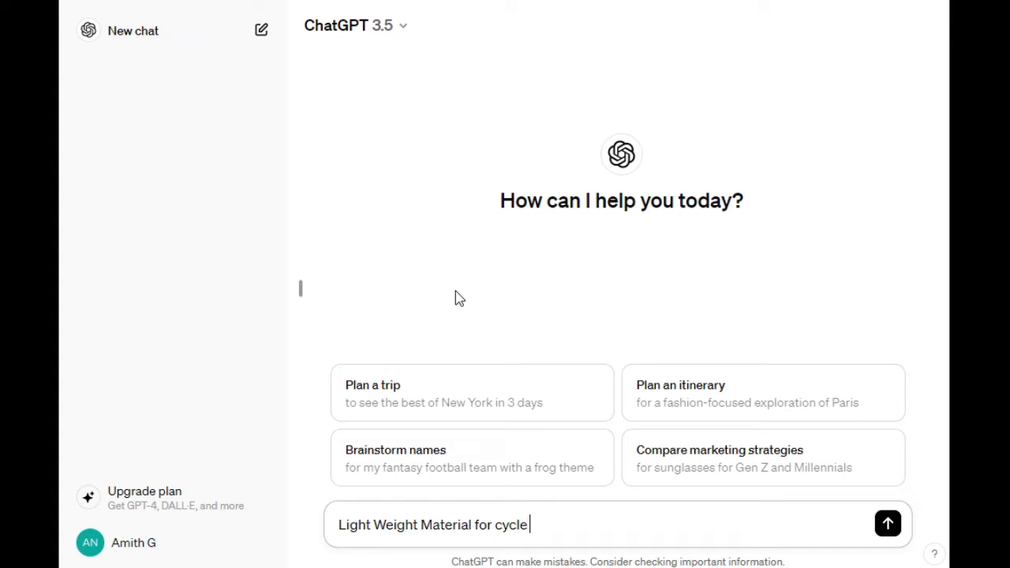
type("frame")
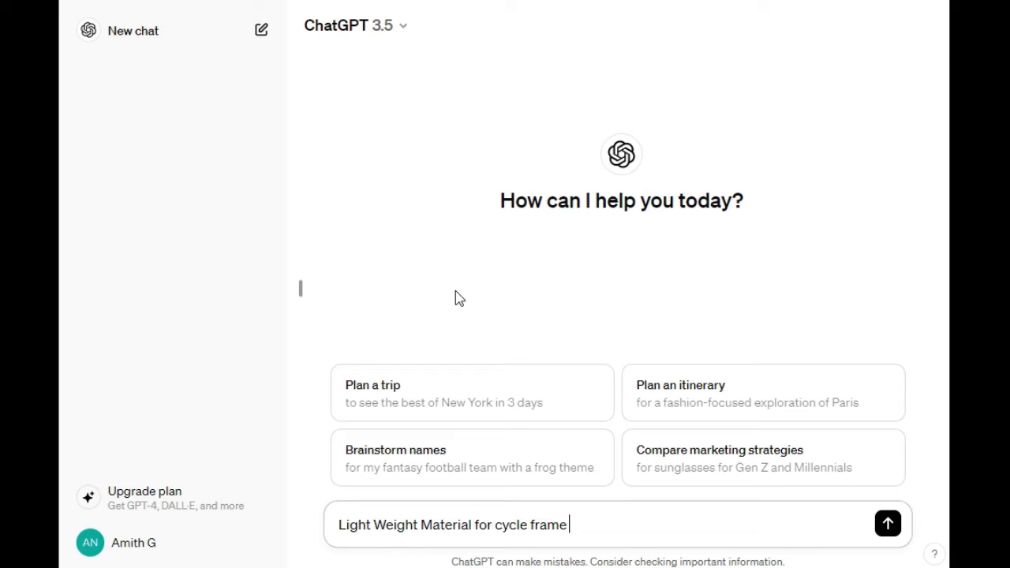
type("and their")
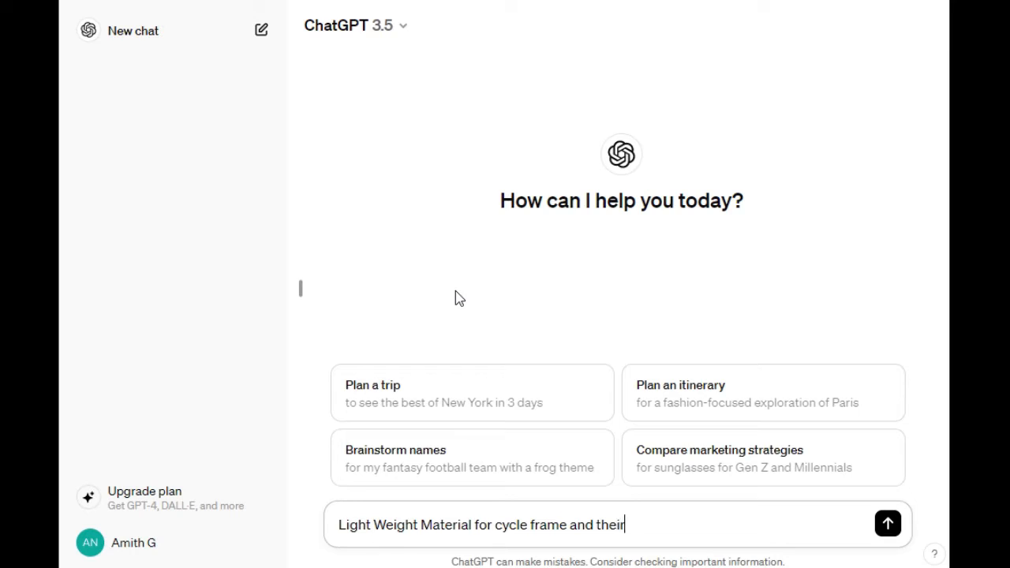
type("material pr")
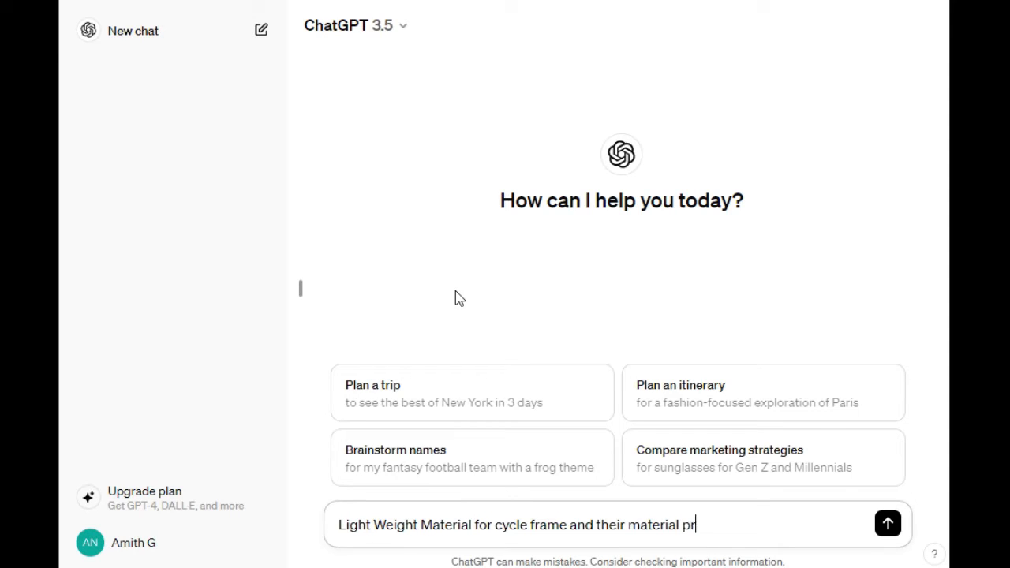
type("operti")
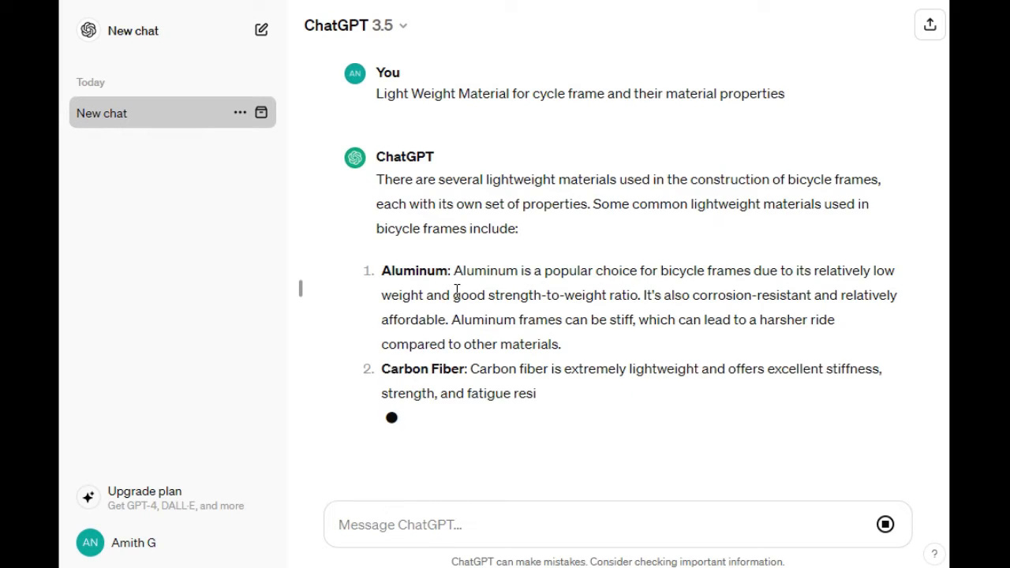
Step: Review the reply, highlighting its opening sentence and the Carbon Fiber and Titanium headings
scroll("down", 3)
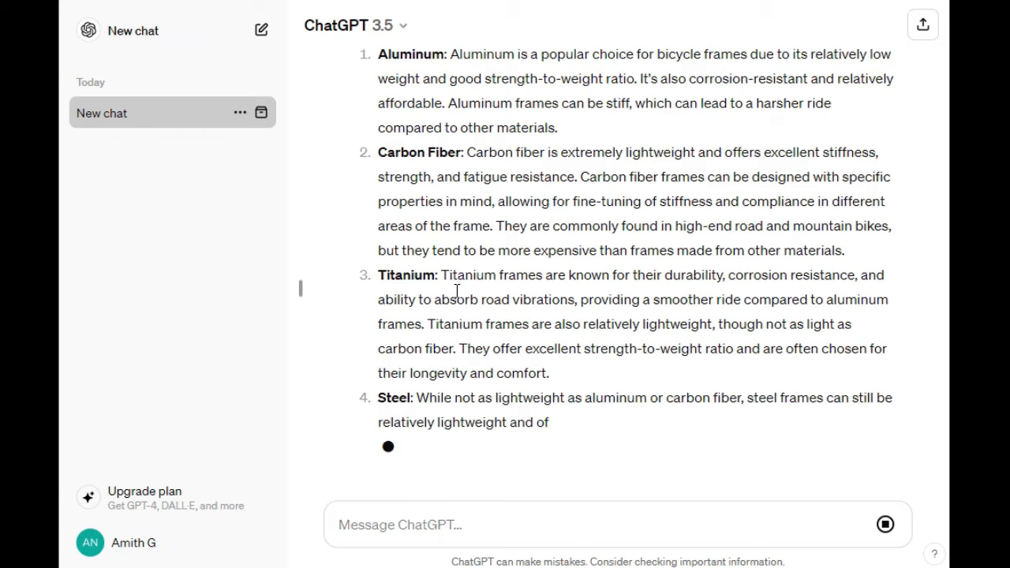
scroll("down", 3)
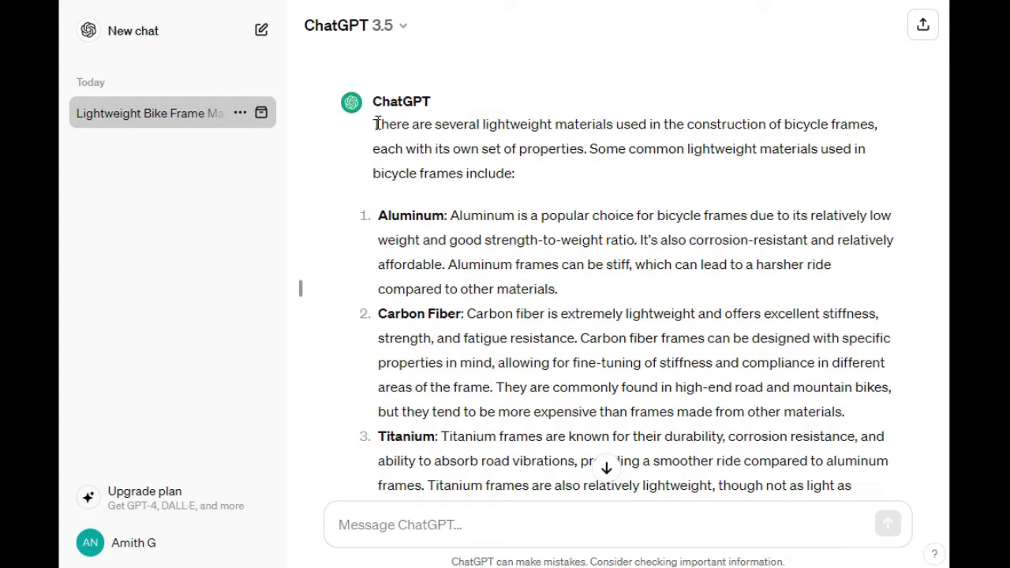
left_click_drag(374, 124, 875, 124)
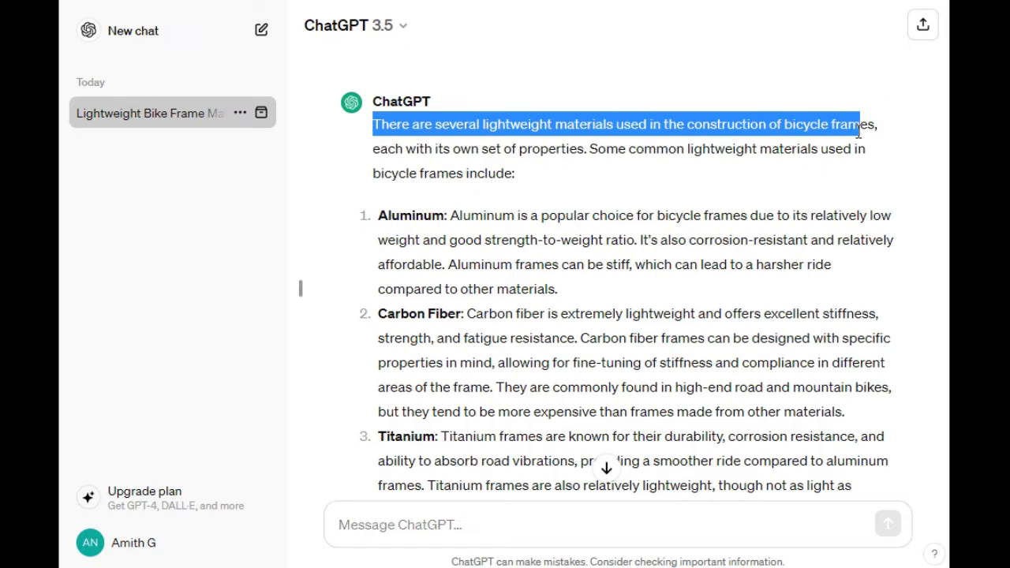
left_click_drag(868, 125, 519, 173)
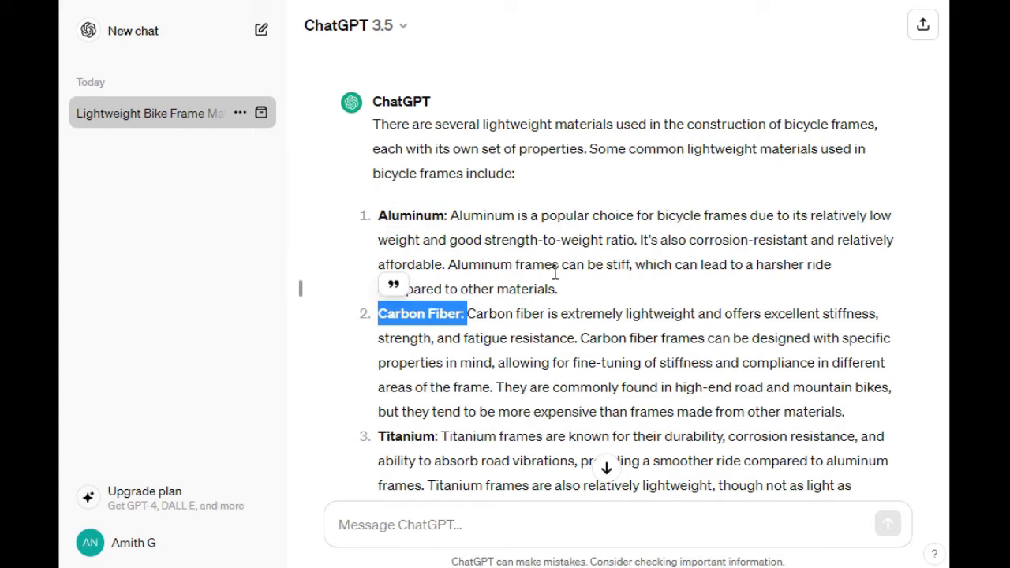
scroll("down", 3)
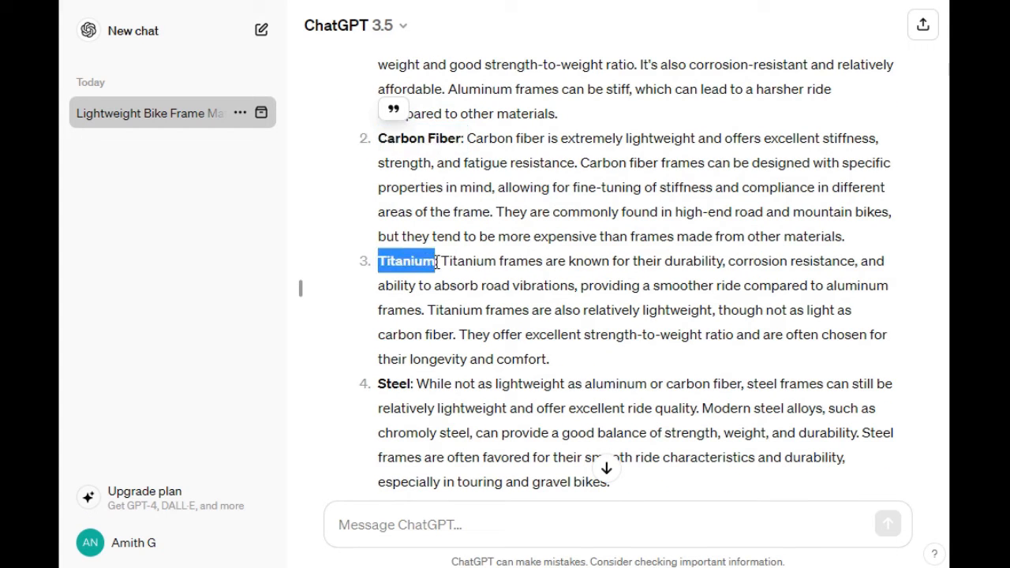
double_click(393, 384)
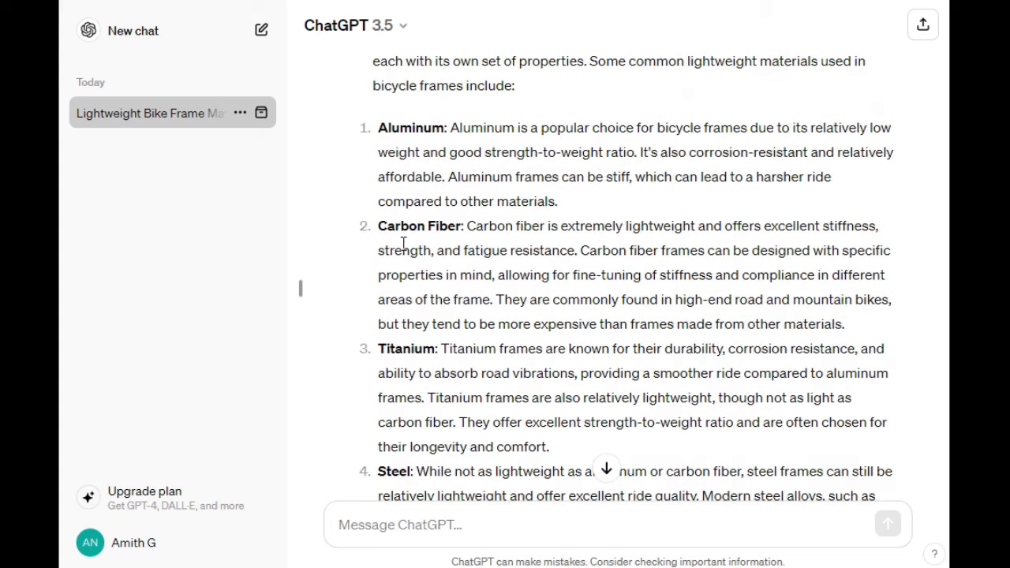
double_click(420, 226)
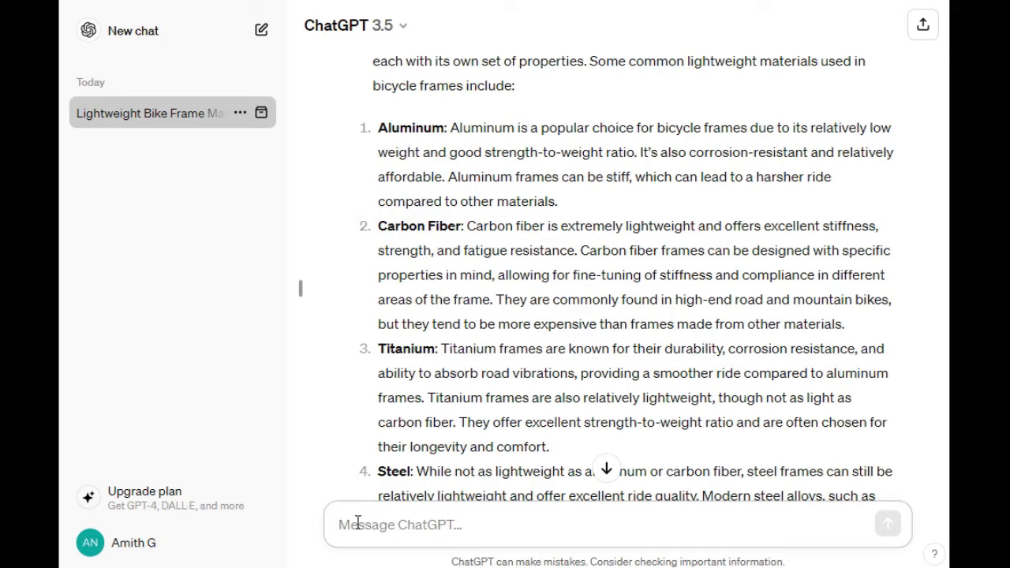
Step: Send the follow-up 'Show carbon fiber material datasheet in table format'
type("Show")
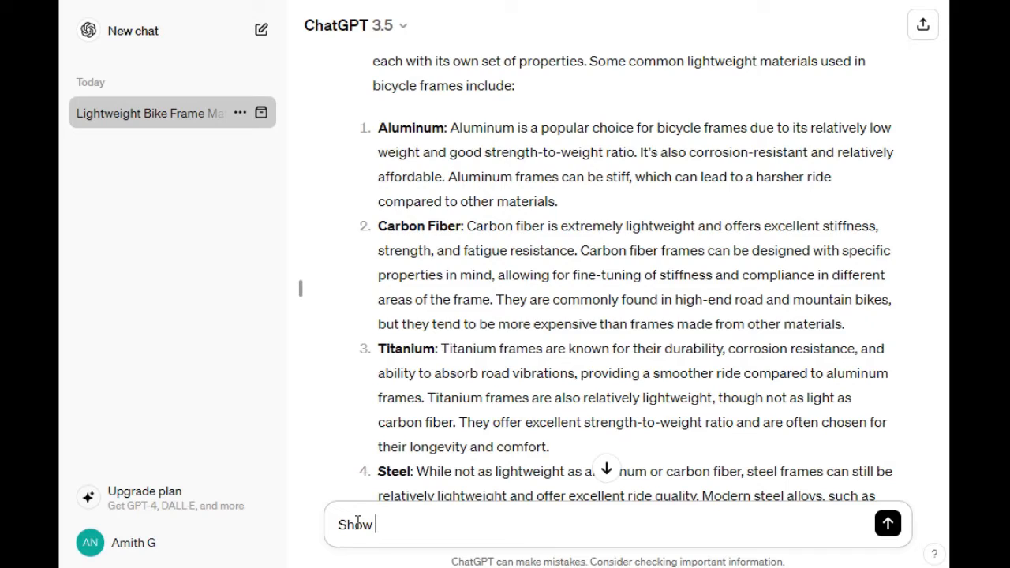
type("c")
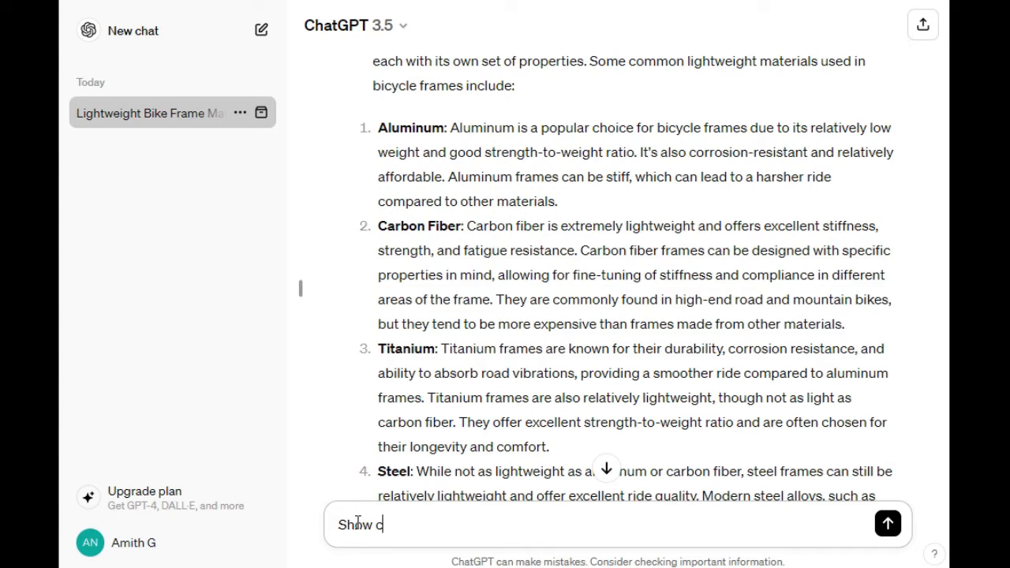
type("arbon fi")
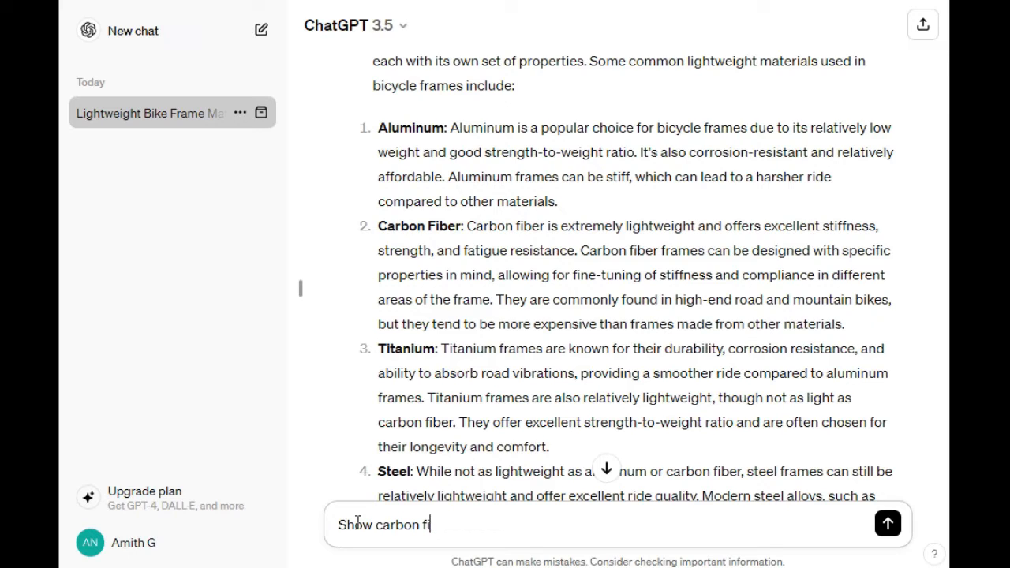
type("ber")
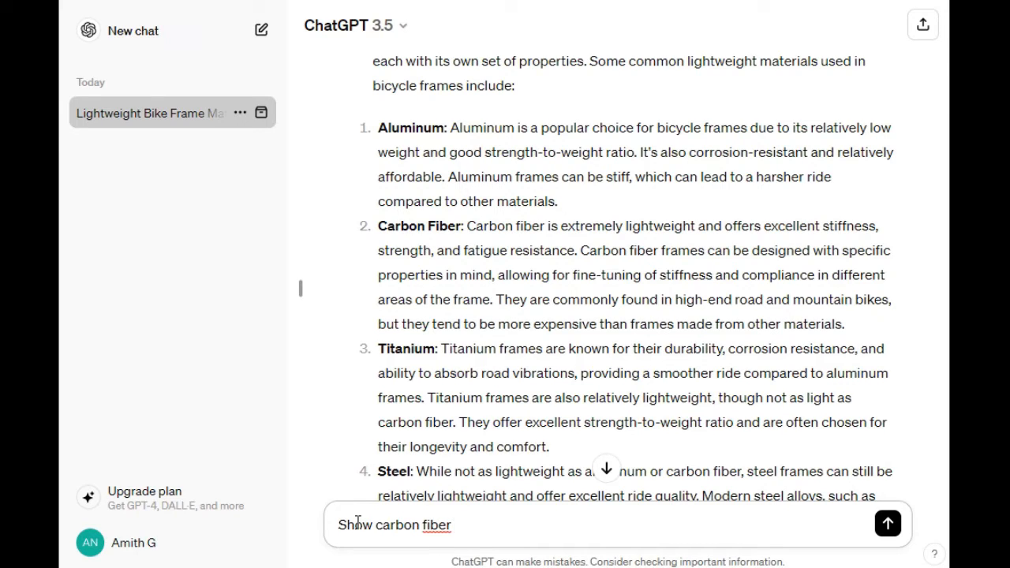
type("materi")
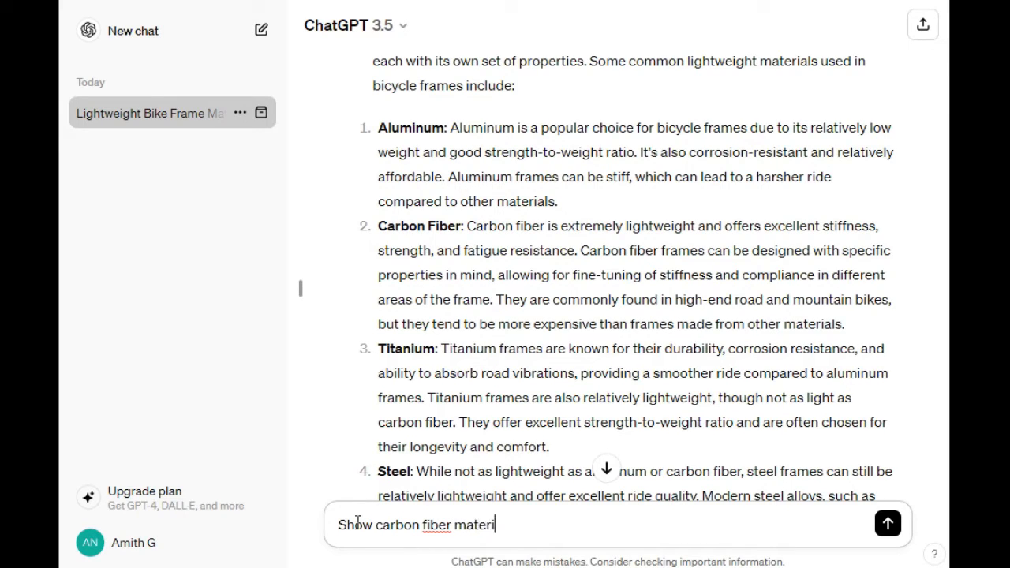
type("al")
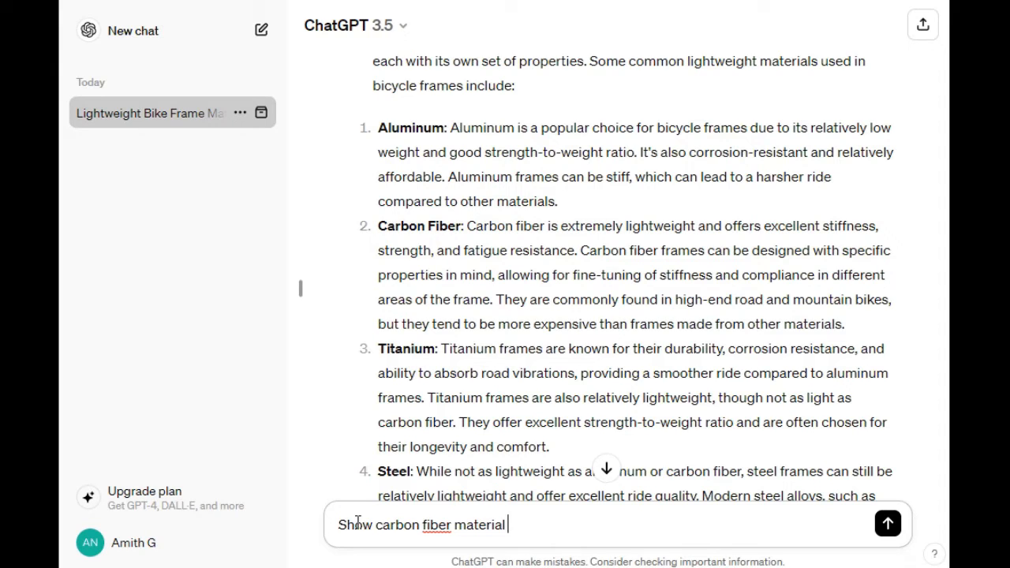
type("datash")
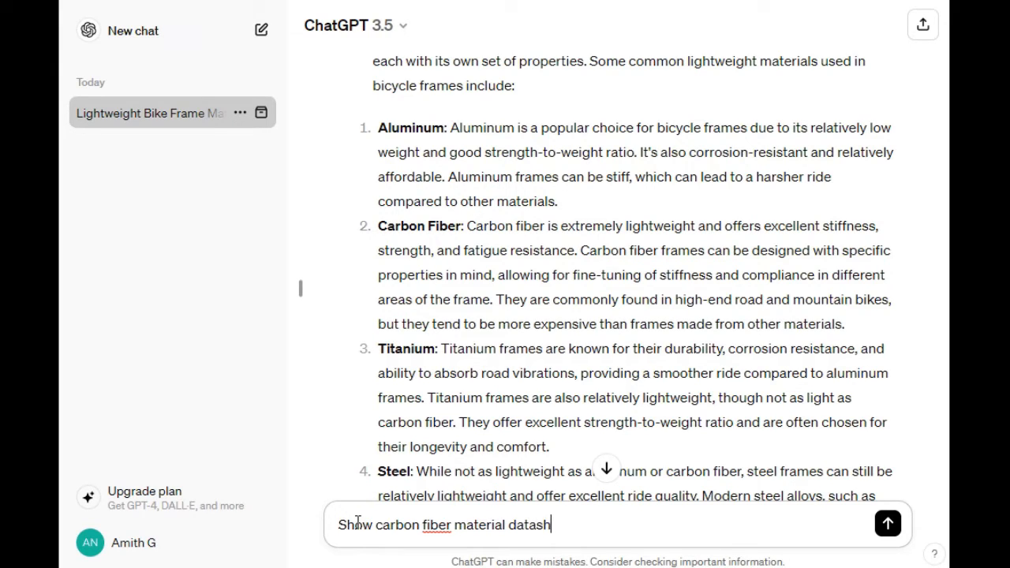
type("eet")
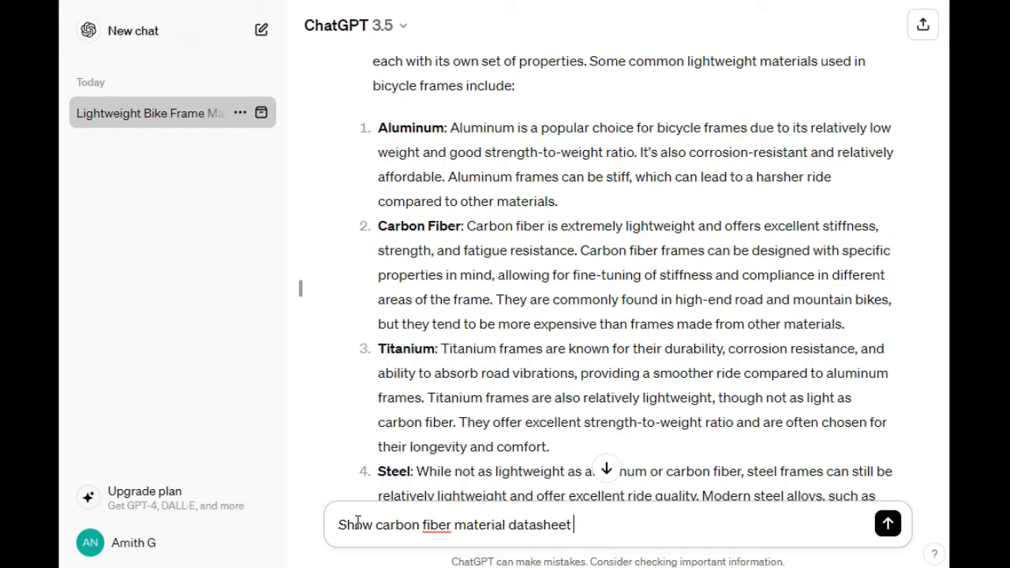
type("in table")
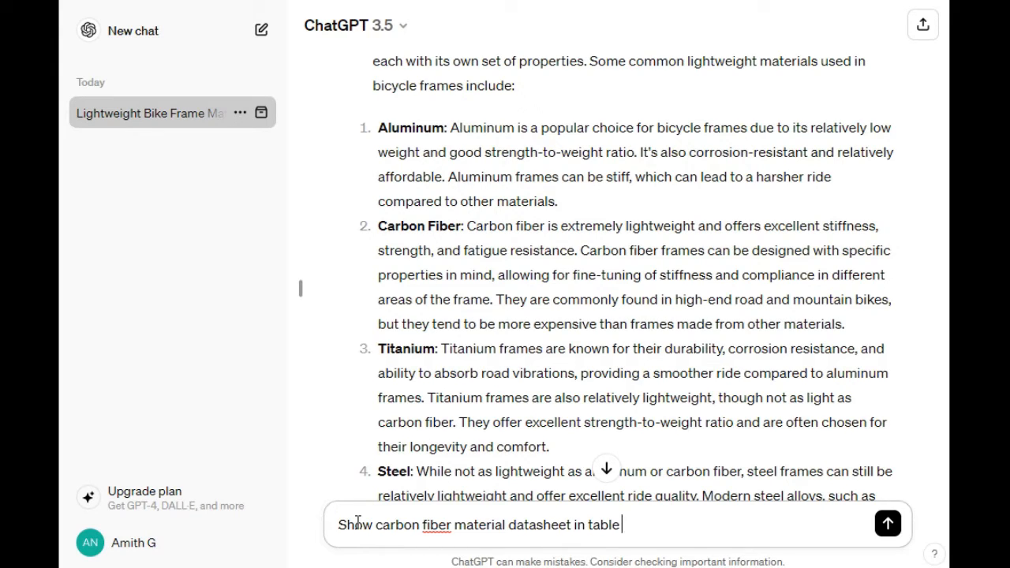
type("format")
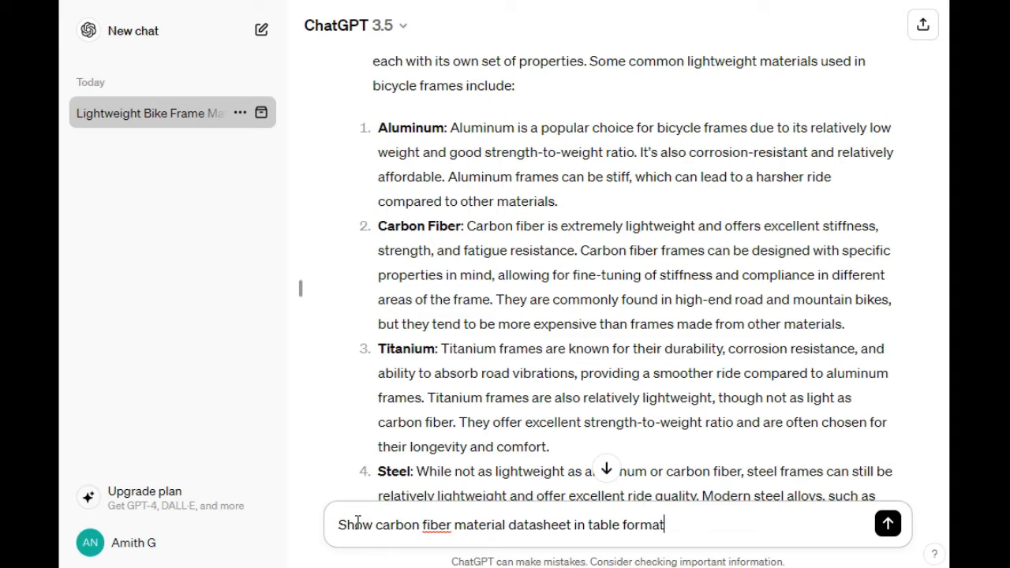
left_click(887, 523)
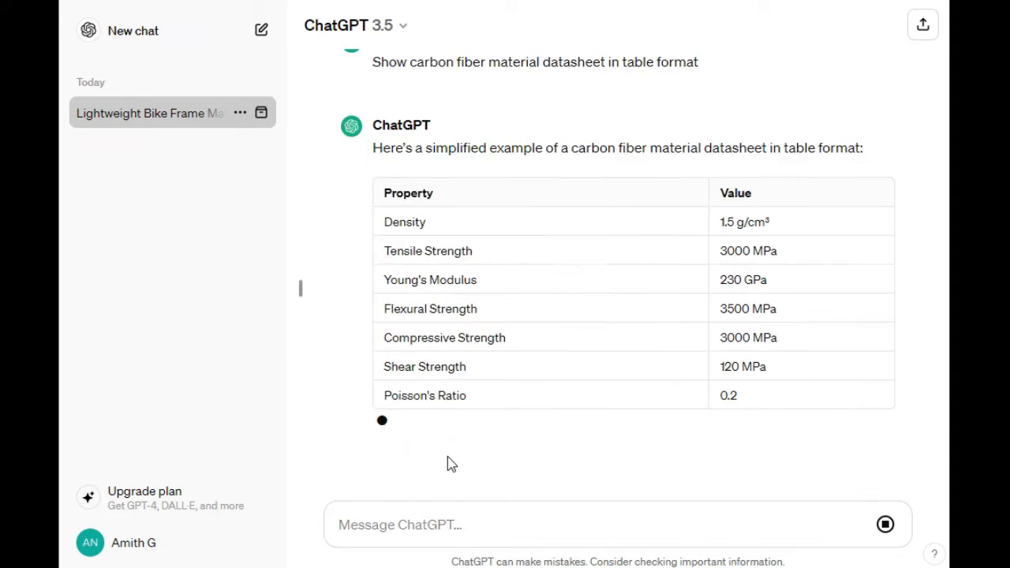
Step: Scroll through the carbon fiber datasheet table and highlight the Compressive Strength value
scroll("down", 3)
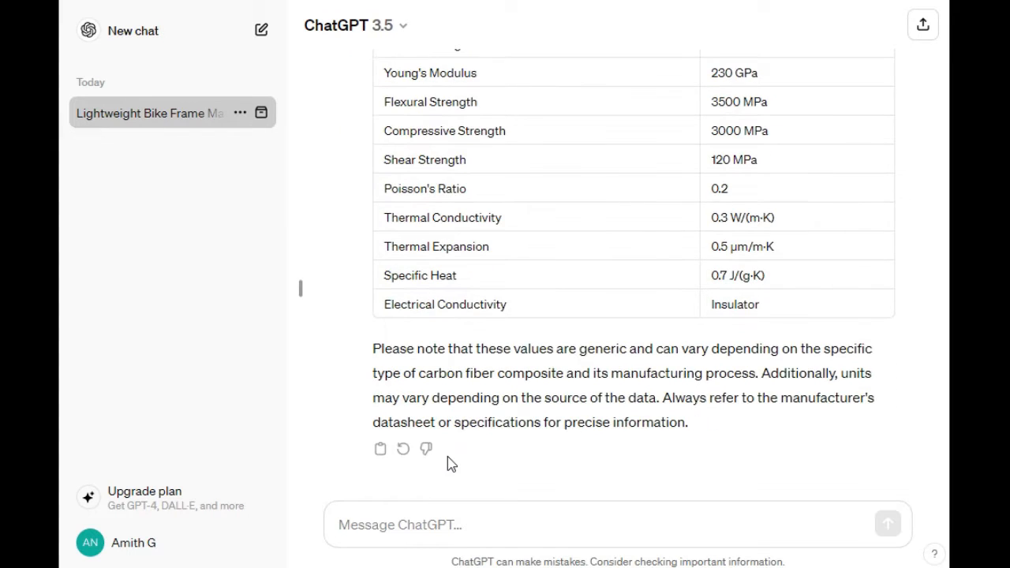
left_click_drag(513, 348, 750, 373)
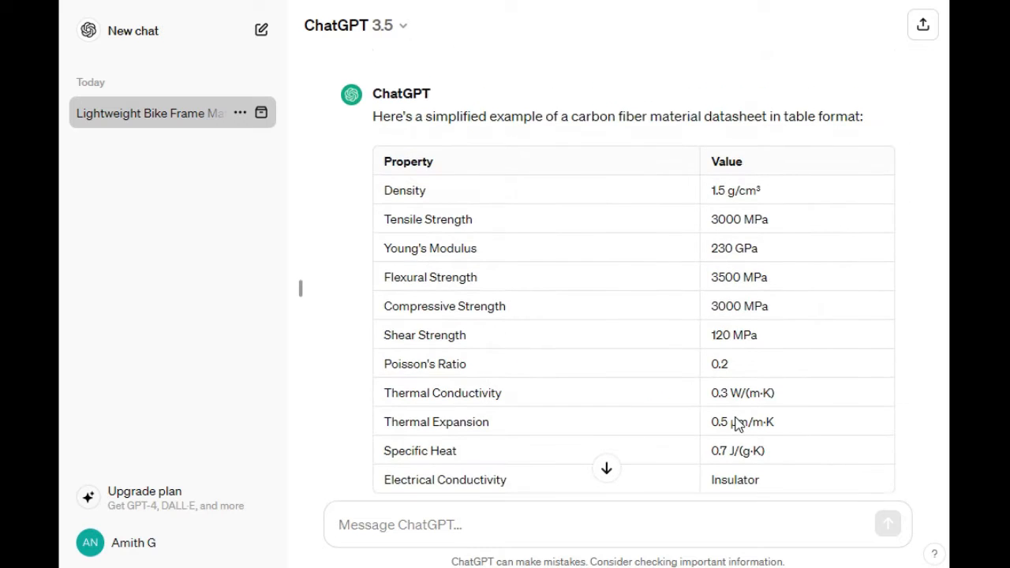
double_click(404, 190)
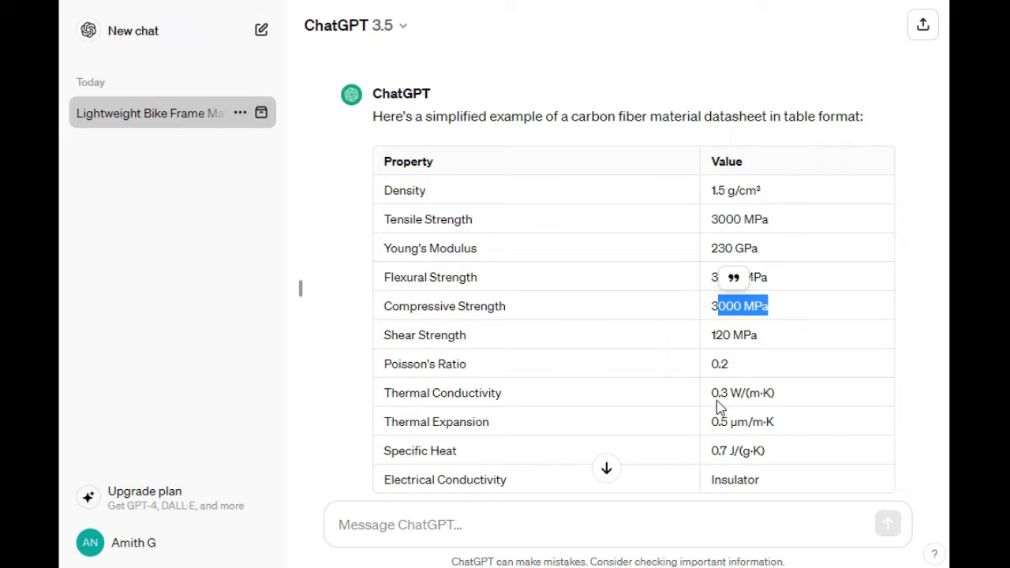
scroll("down", 3)
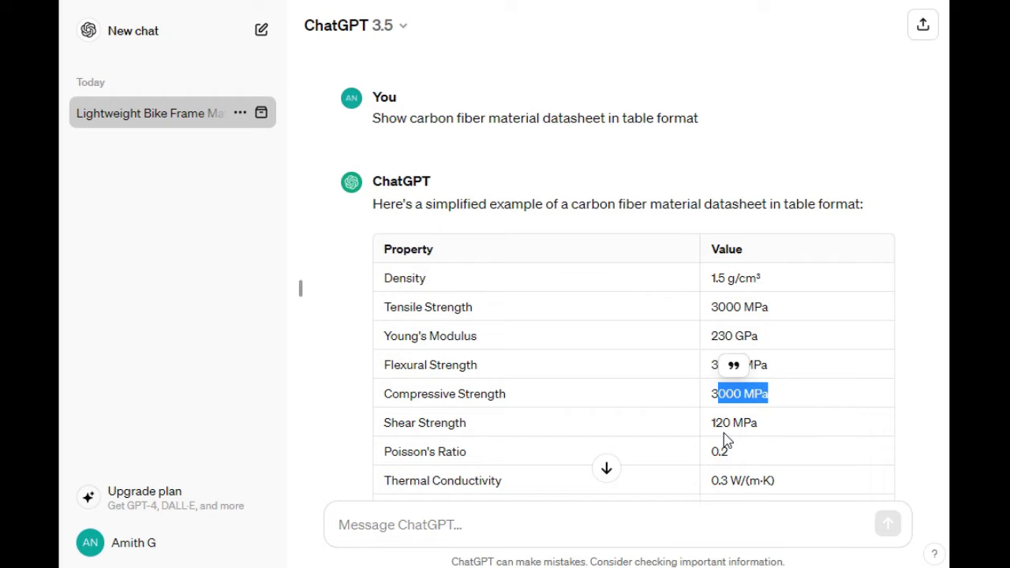
scroll("down", 3)
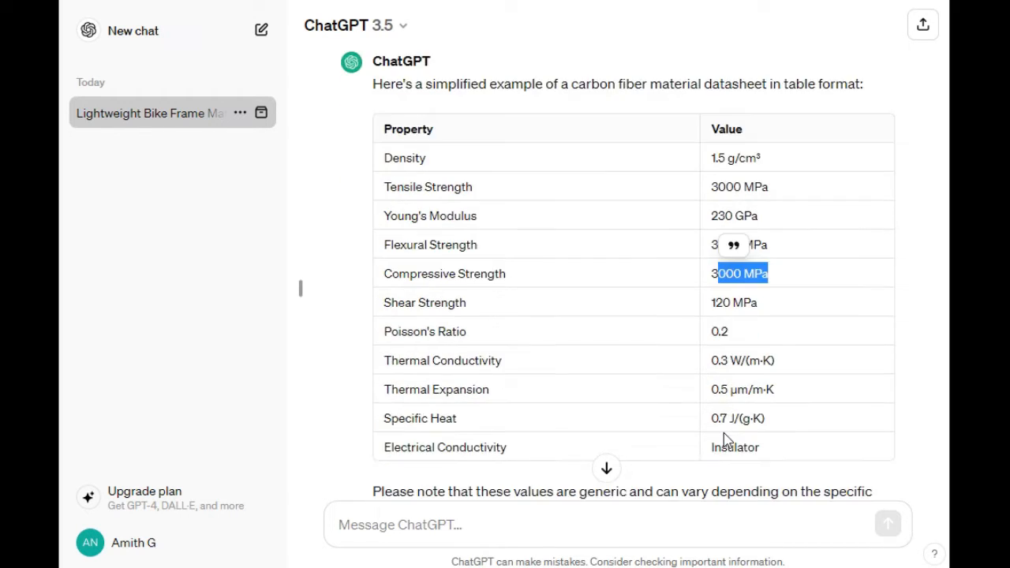
scroll("down", 3)
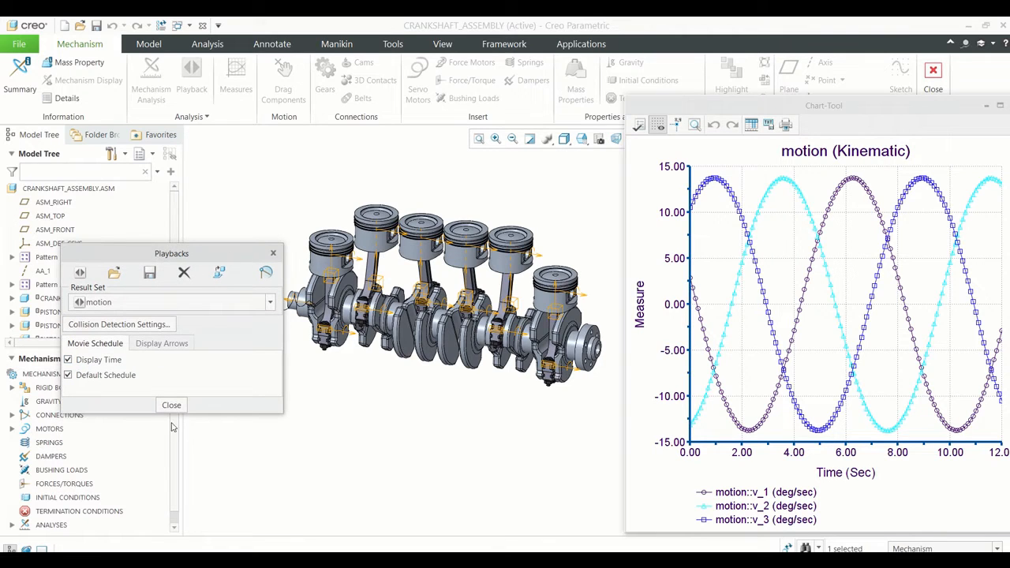
Step: Leave the Creo crankshaft velocity chart for a fresh, empty ChatGPT chat
left_click(171, 405)
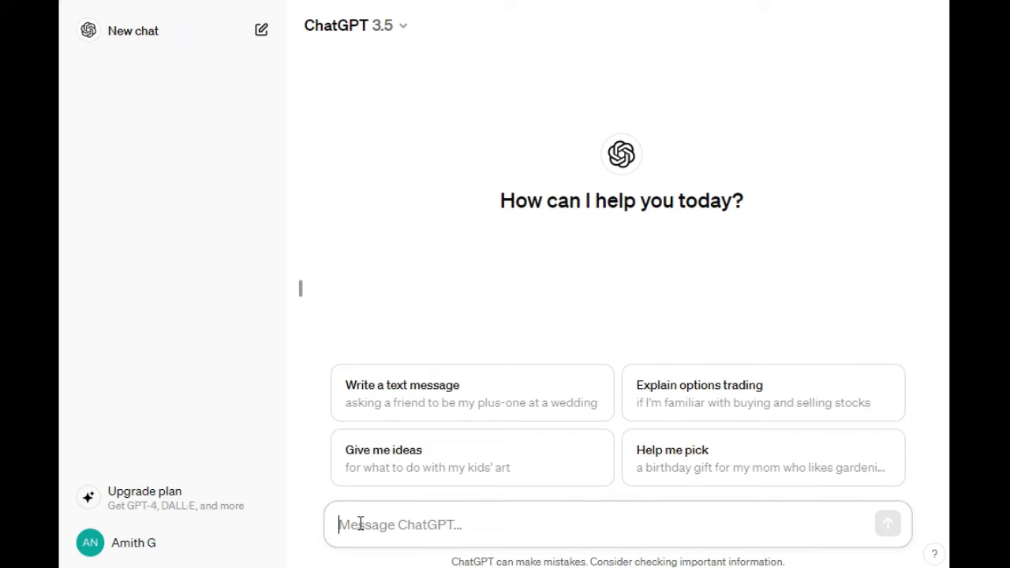
Step: Draft 'Create a document for kinematic analysis of a crank shaft', correcting typos
type("Create a document")
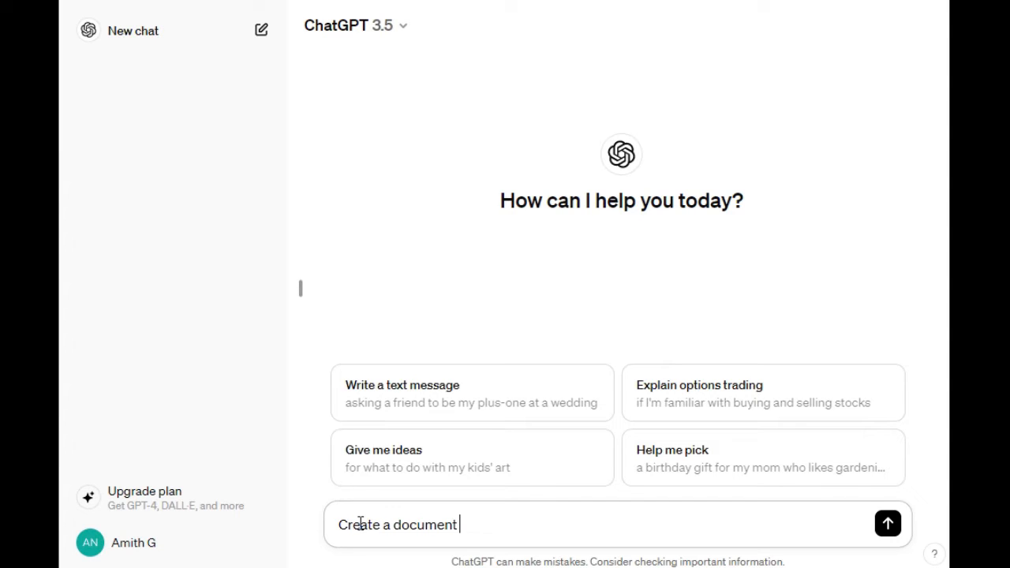
type("co")
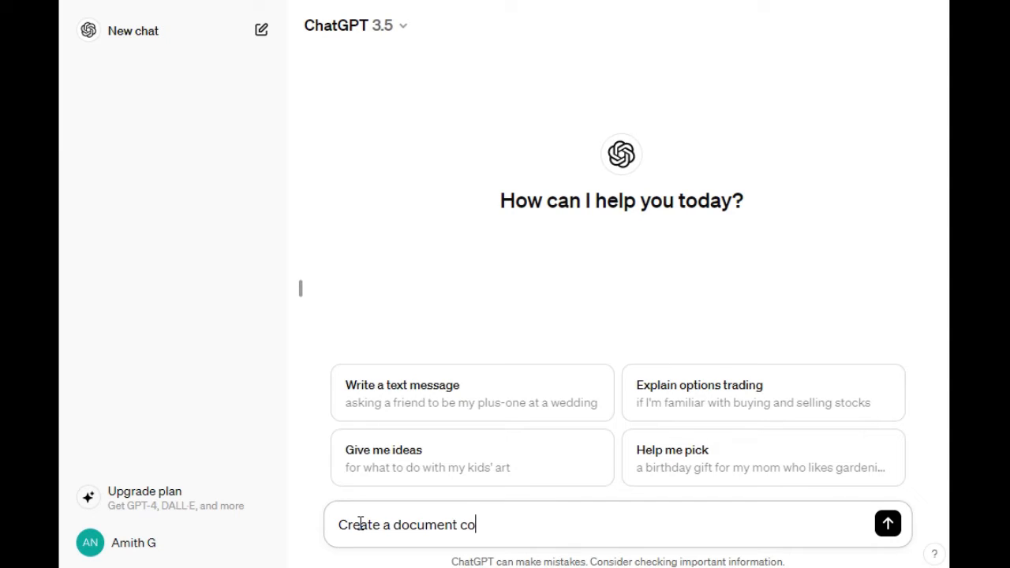
key("Backspace")
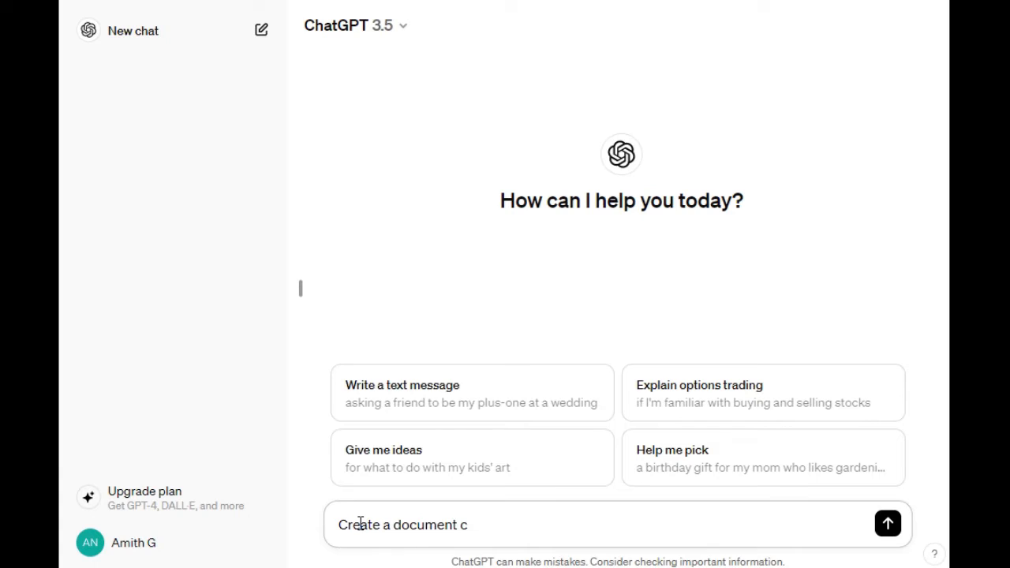
type("for")
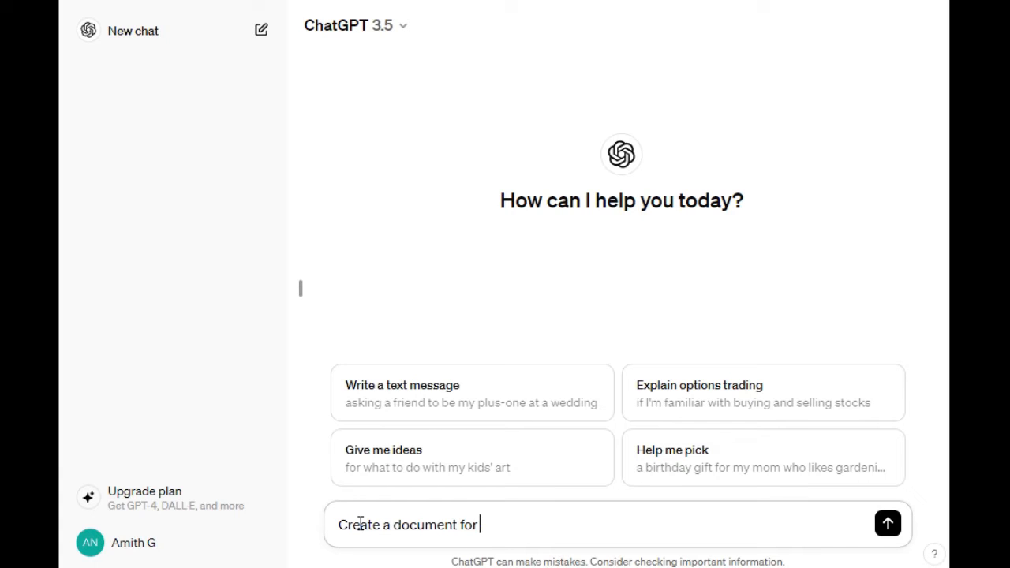
type("kinematic")
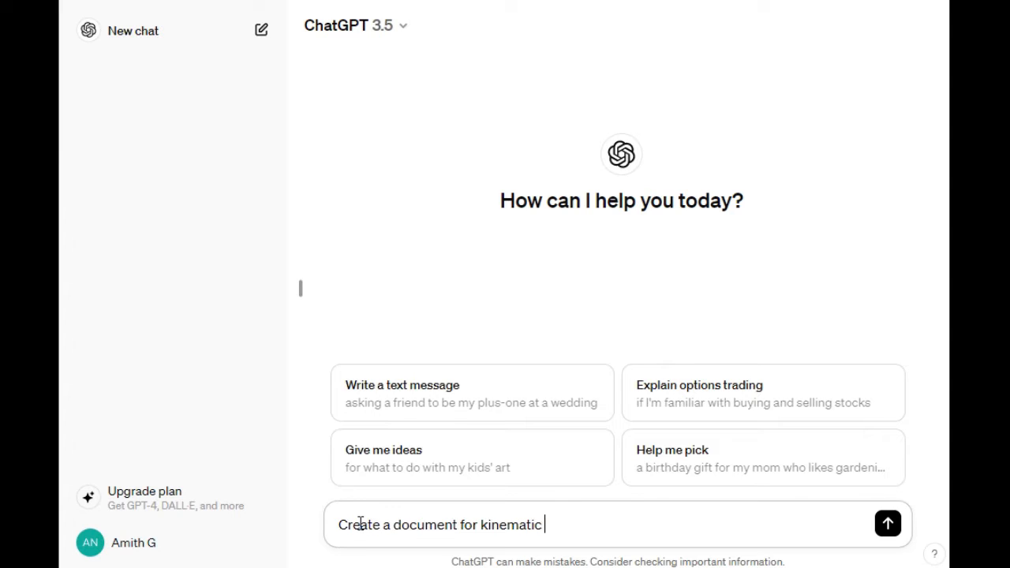
type("report")
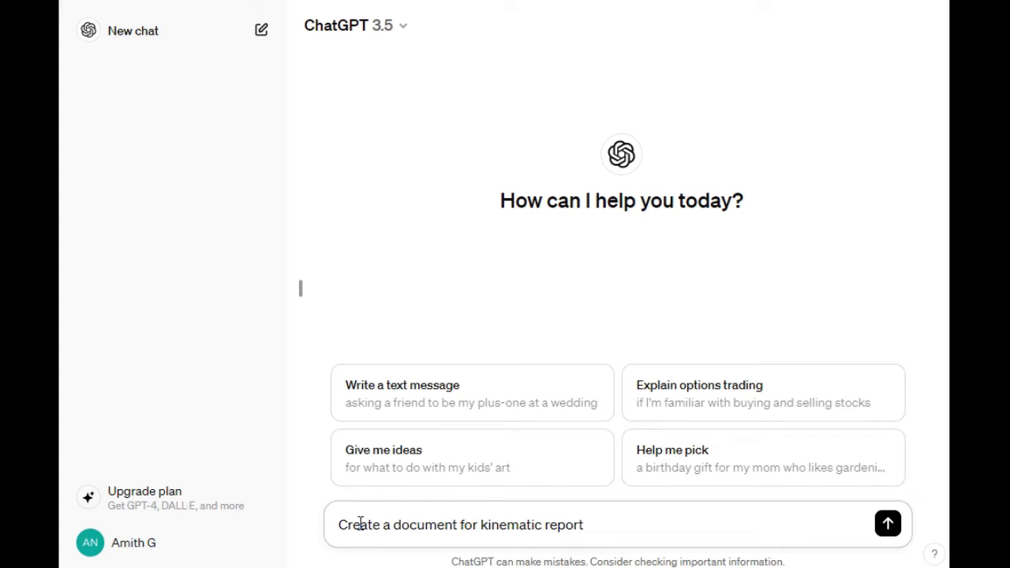
key("Backspace")
type("anal")
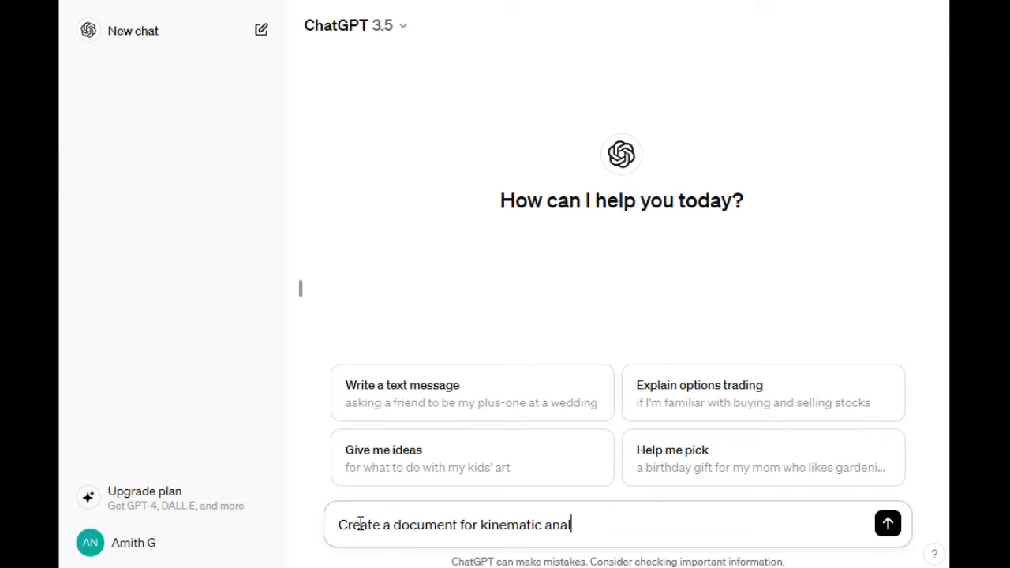
type("ysis")
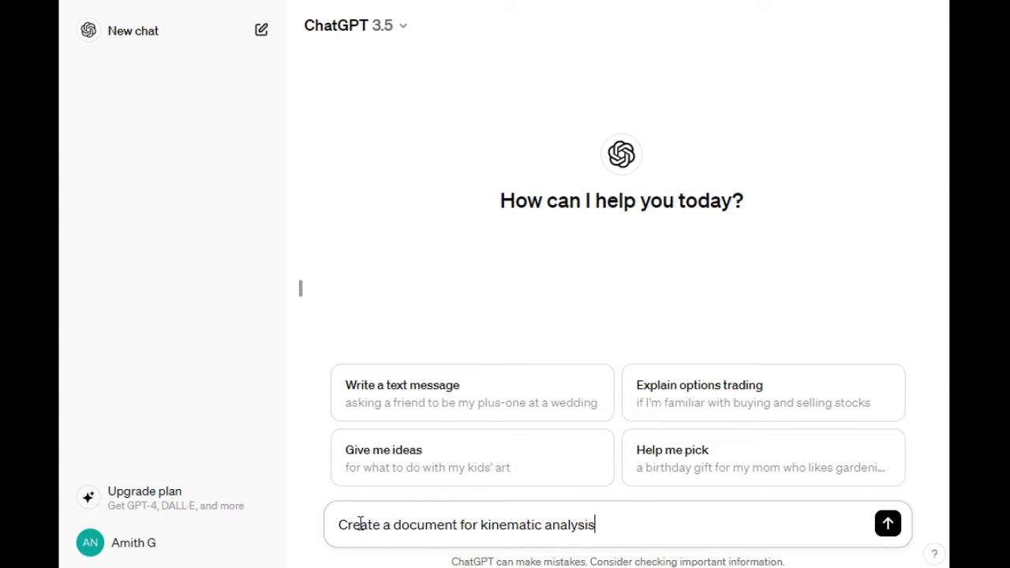
type("of a")
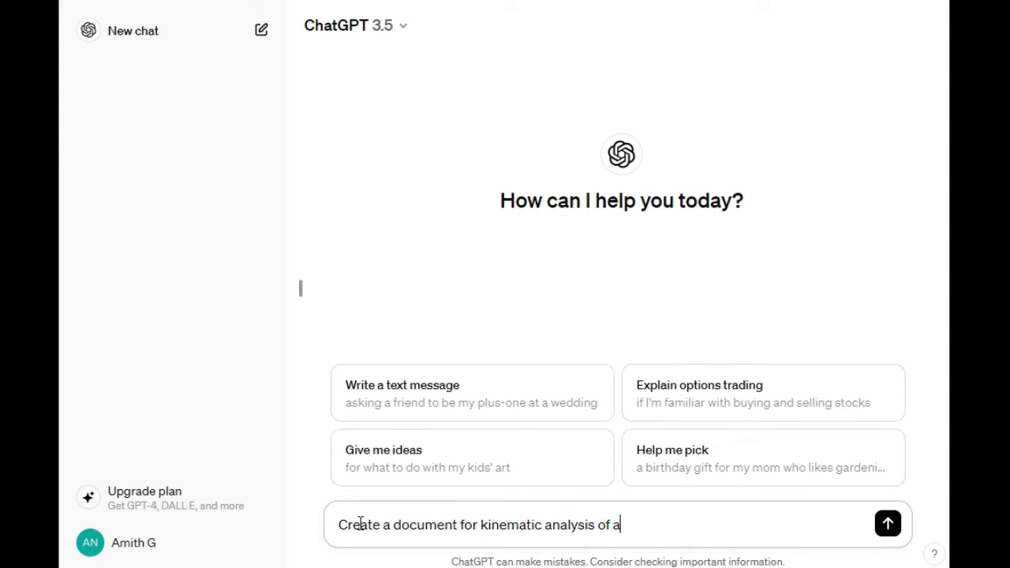
type("cra")
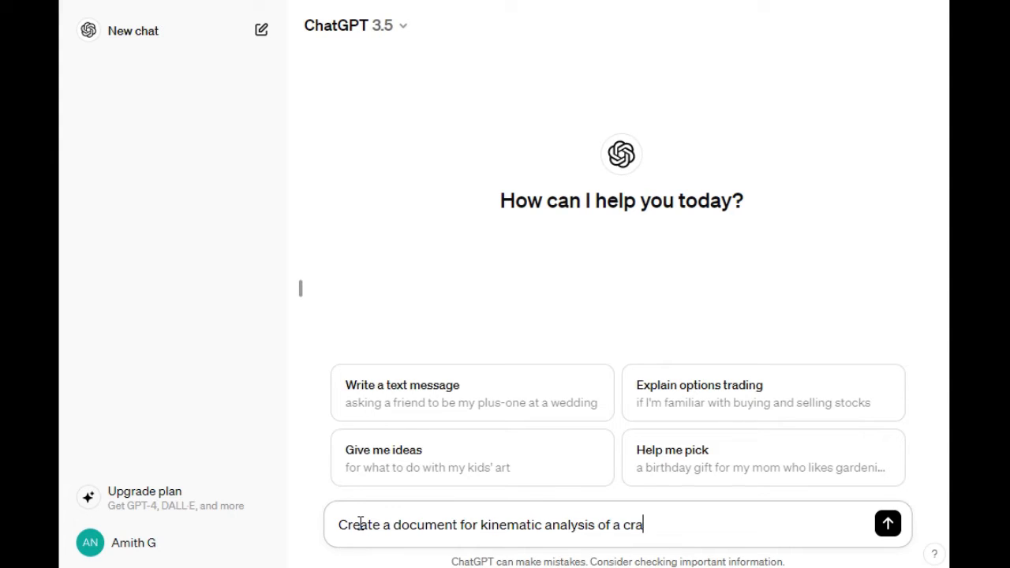
type("nk shaft")
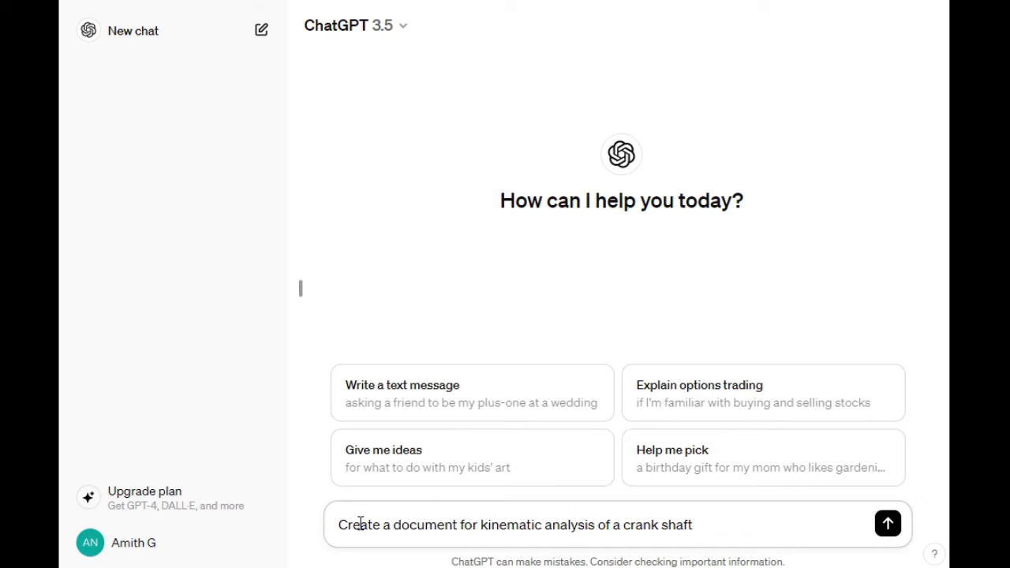
type("with")
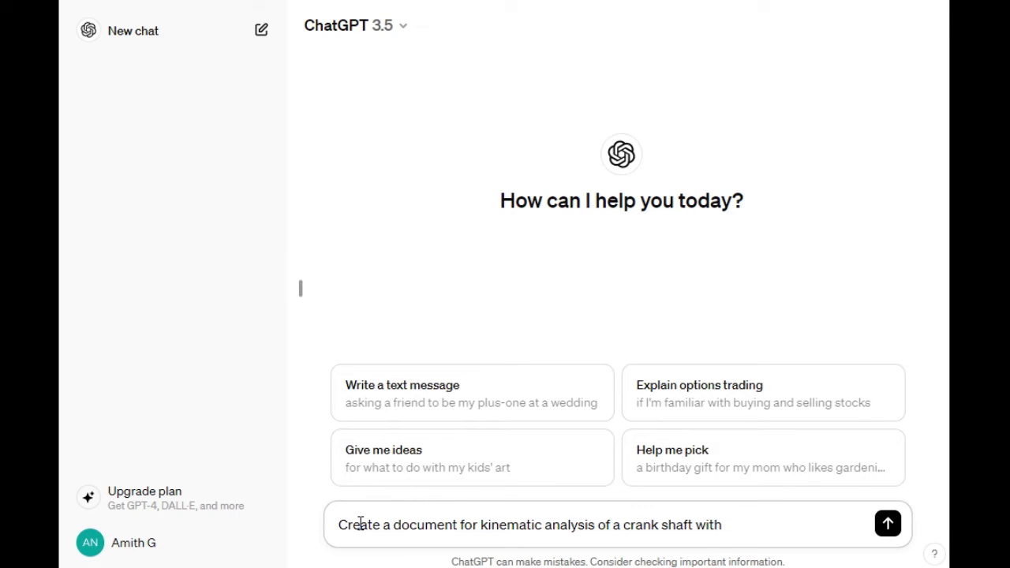
type("all")
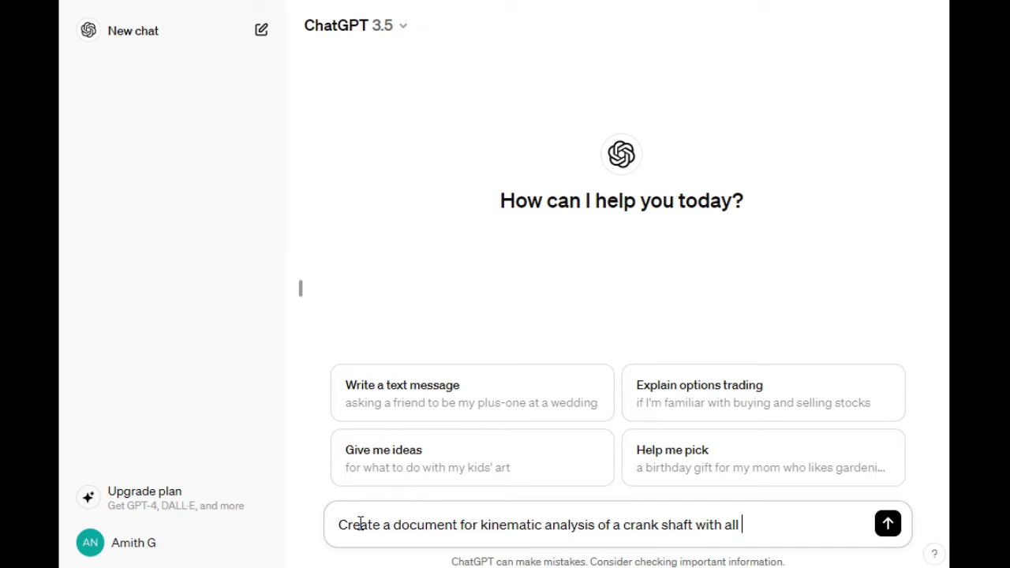
key("Backspace")
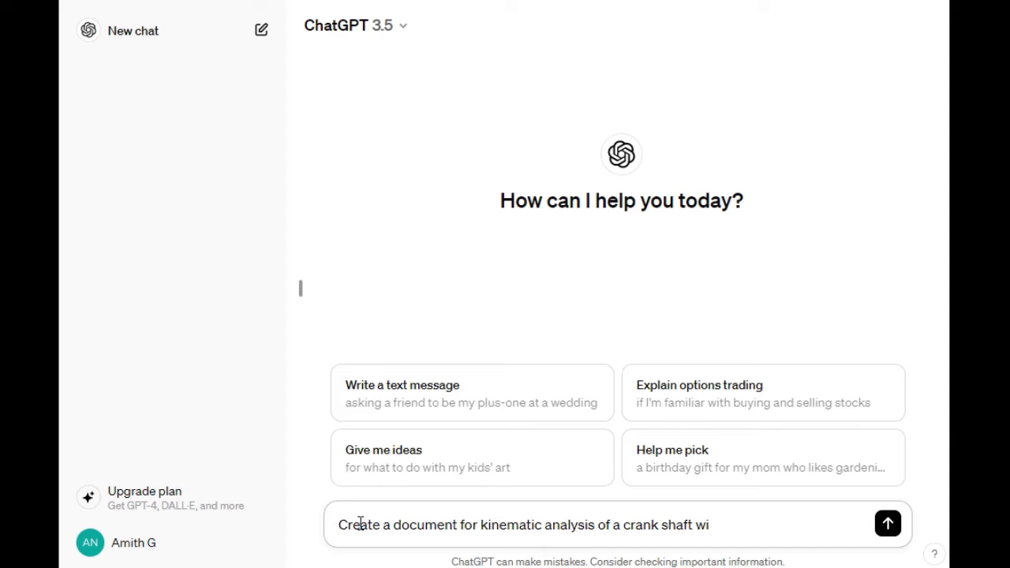
Step: Send the crankshaft document request and read the generated analysis down to its Conclusion
left_click(887, 524)
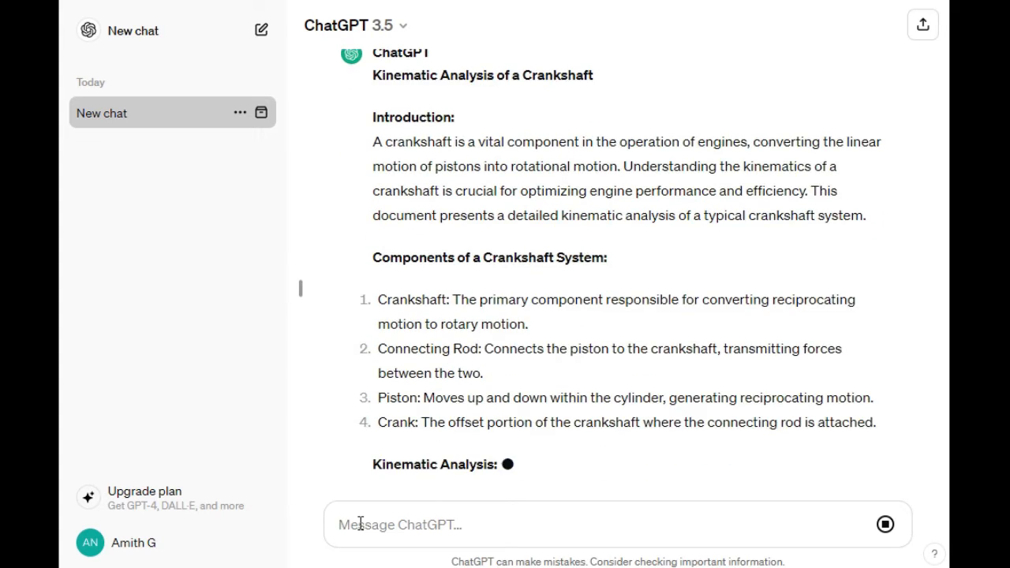
scroll("down", 3)
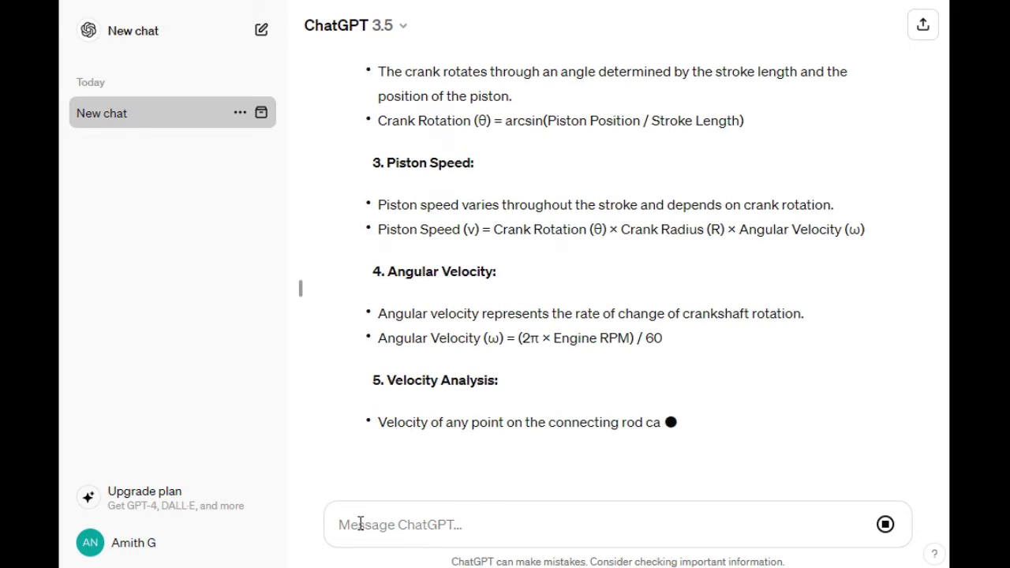
scroll("down", 3)
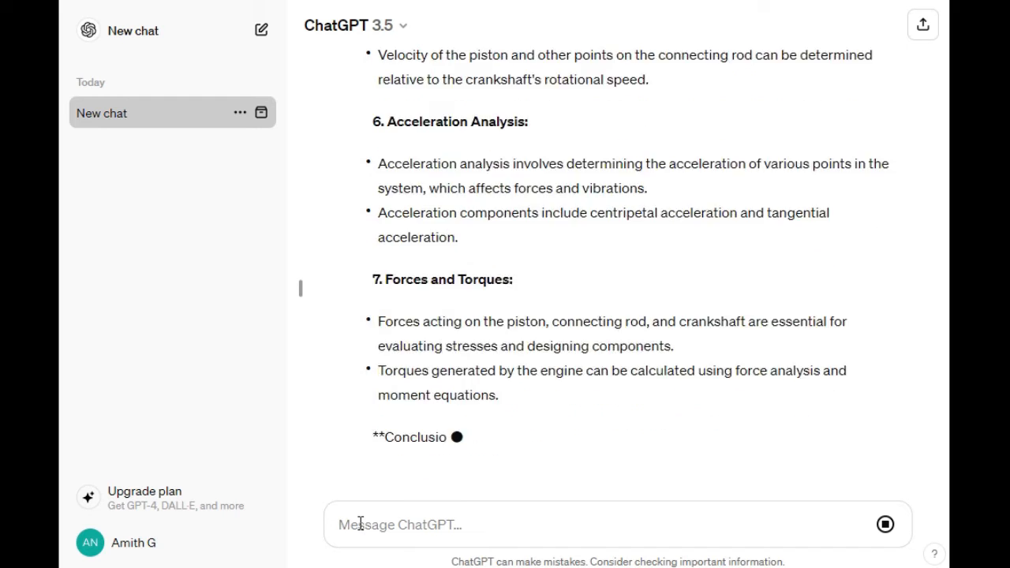
scroll("down", 3)
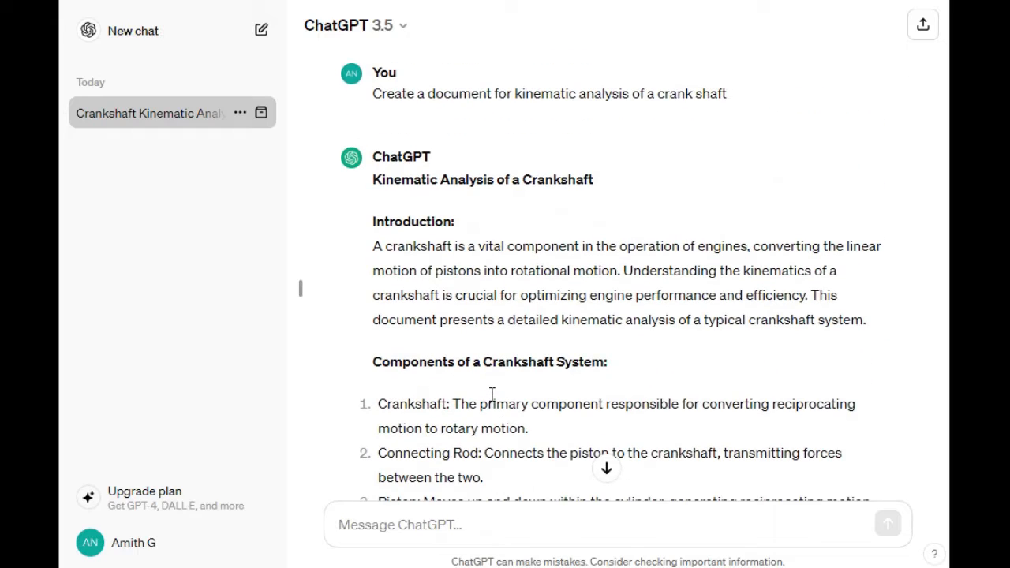
scroll("down", 3)
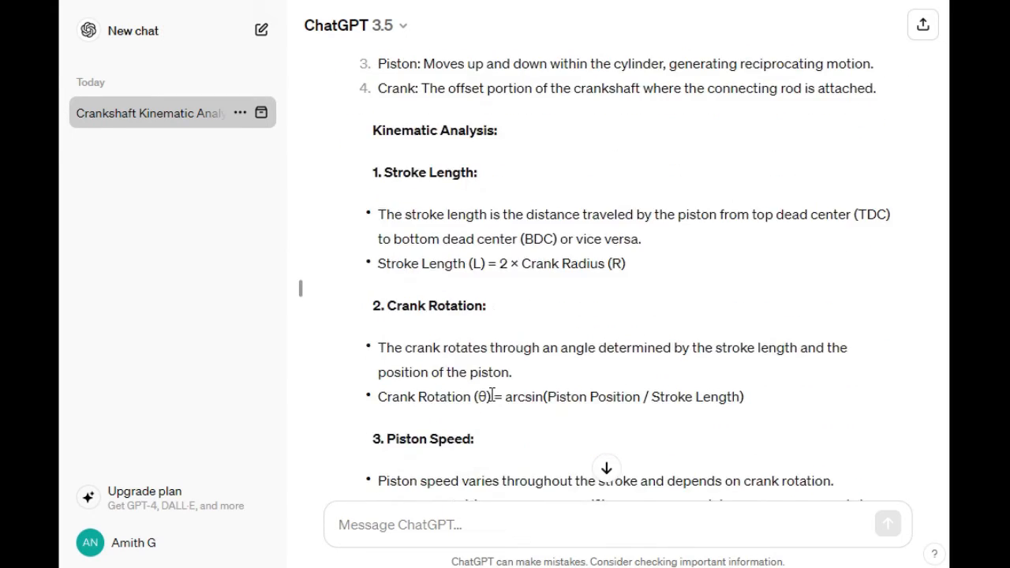
scroll("down", 3)
type("f")
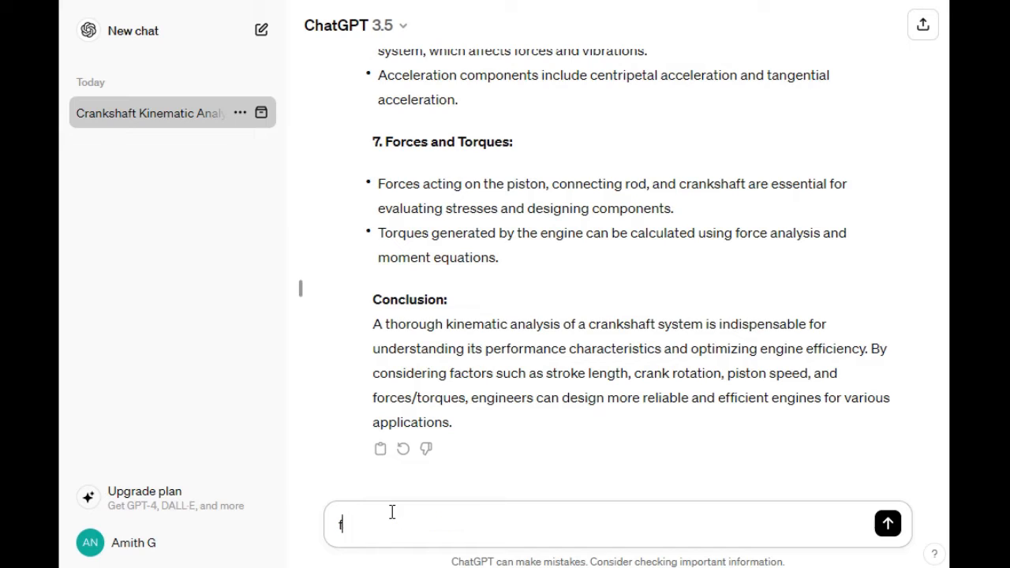
Step: Type the follow-up 'for powerpoint presentation'
type("or powerpoint present")
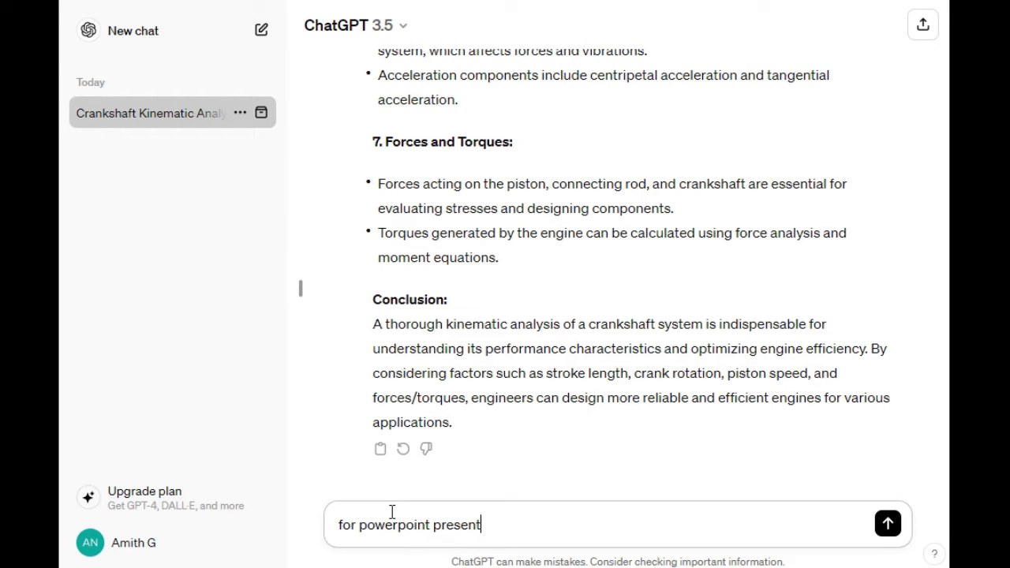
type("ation")
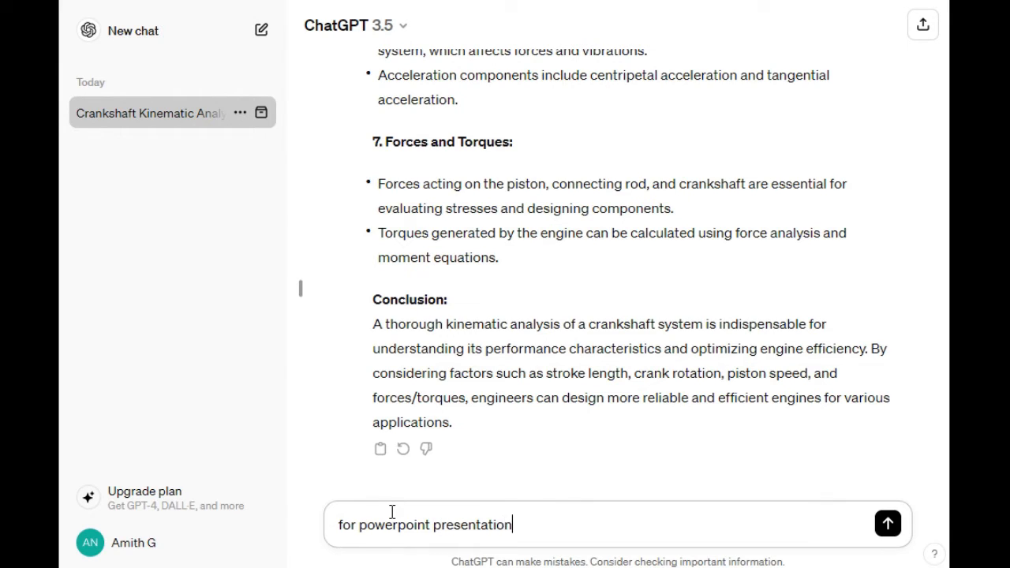
Step: Send the PowerPoint follow-up, review the slide outline, then start a new chat
left_click(886, 523)
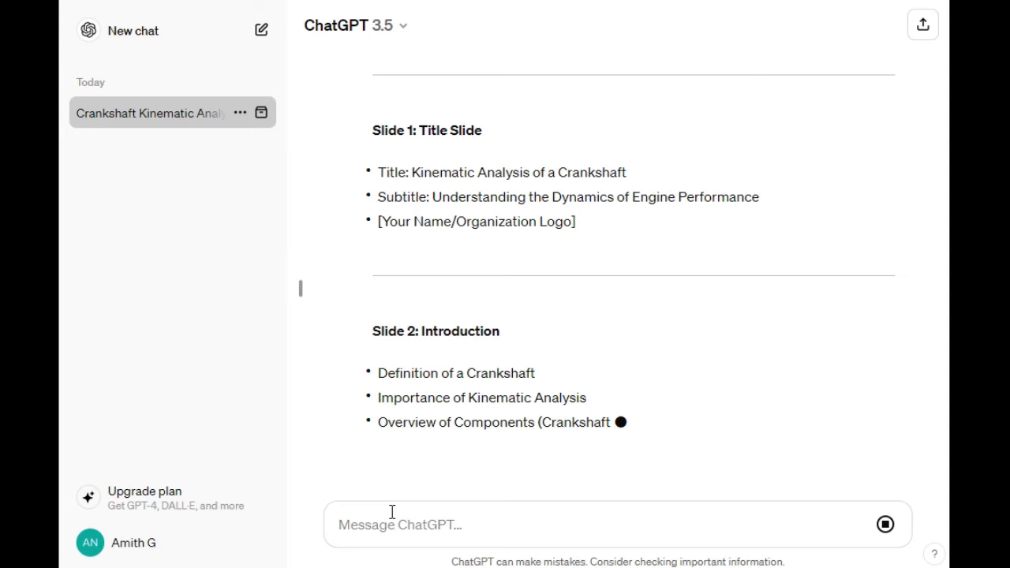
scroll("down", 3)
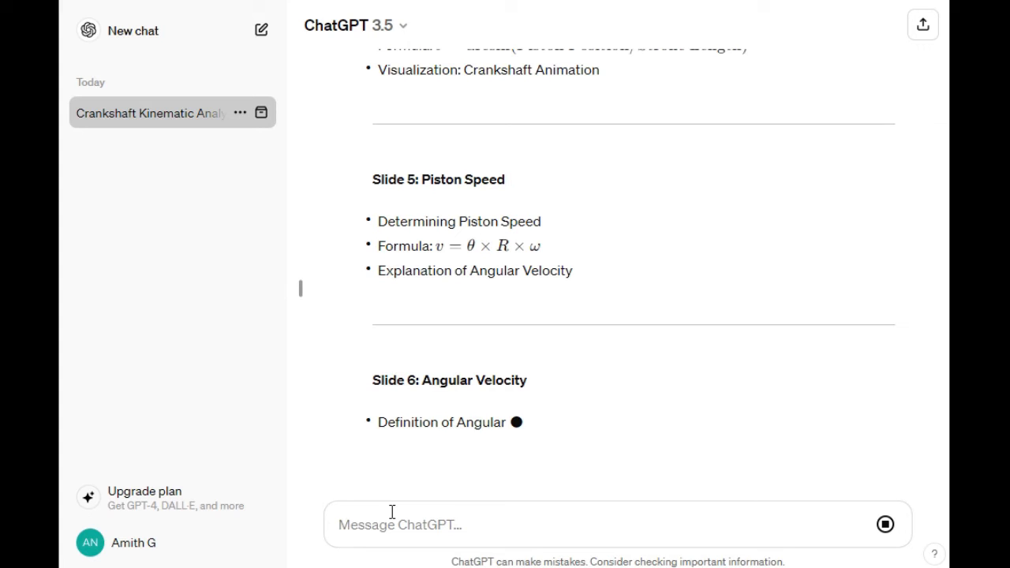
mouse_move(544, 406)
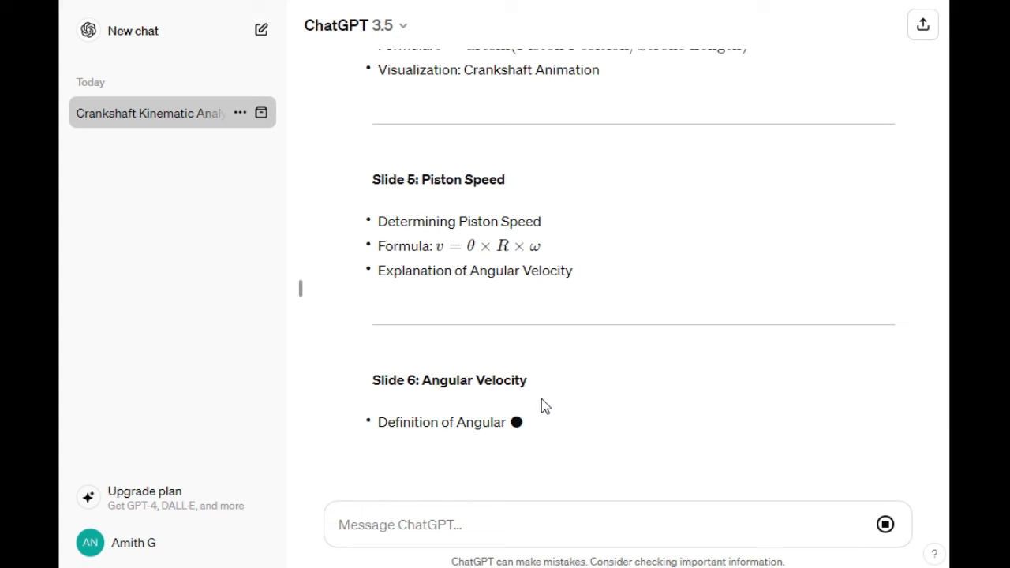
mouse_move(497, 489)
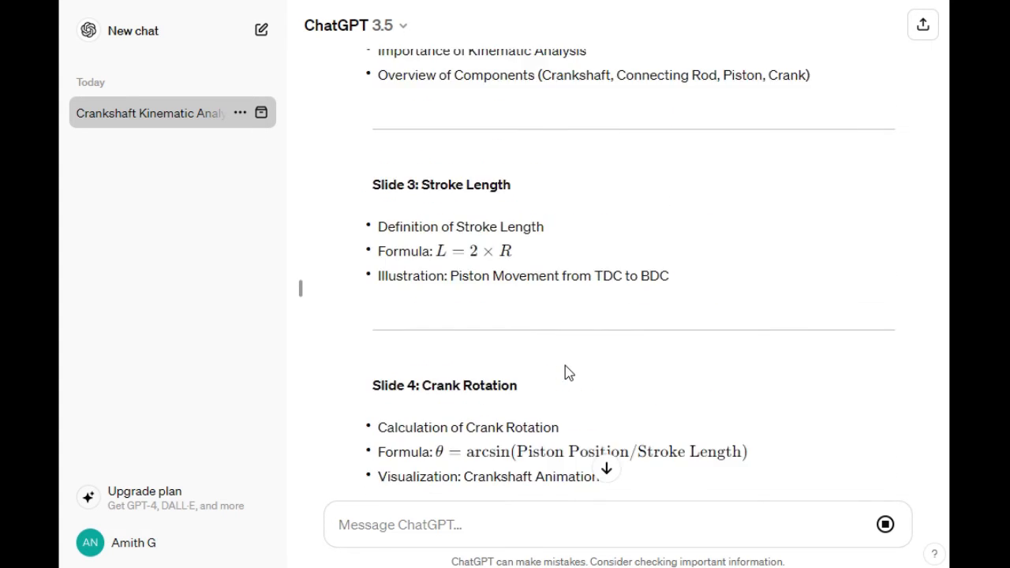
scroll("down", 3)
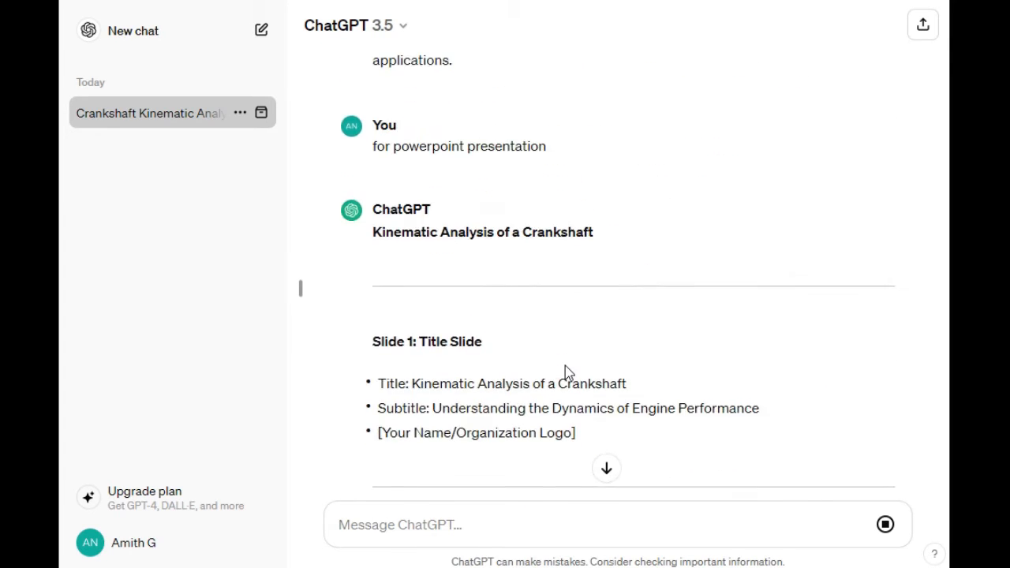
scroll("down", 3)
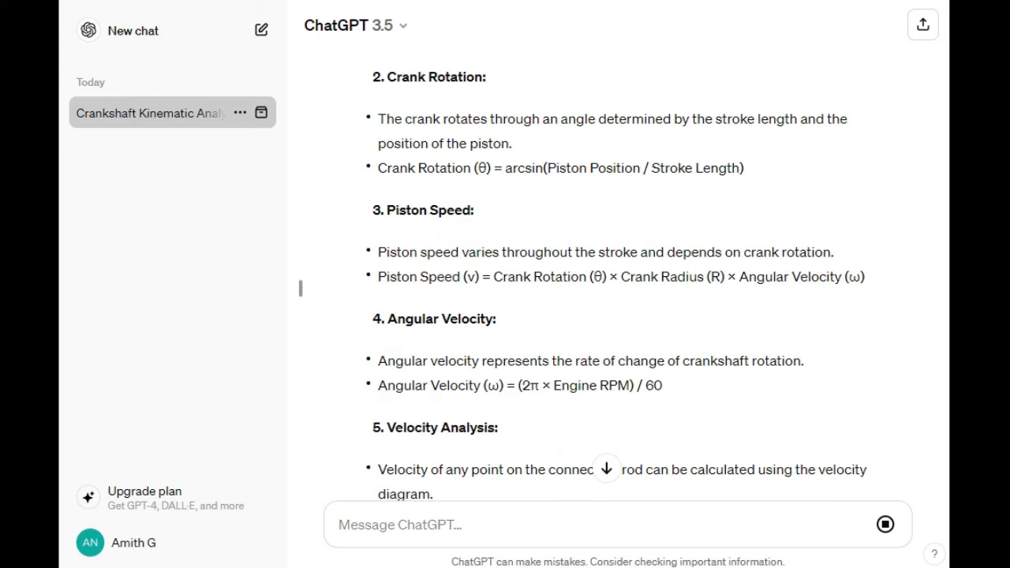
left_click(132, 30)
type("Give")
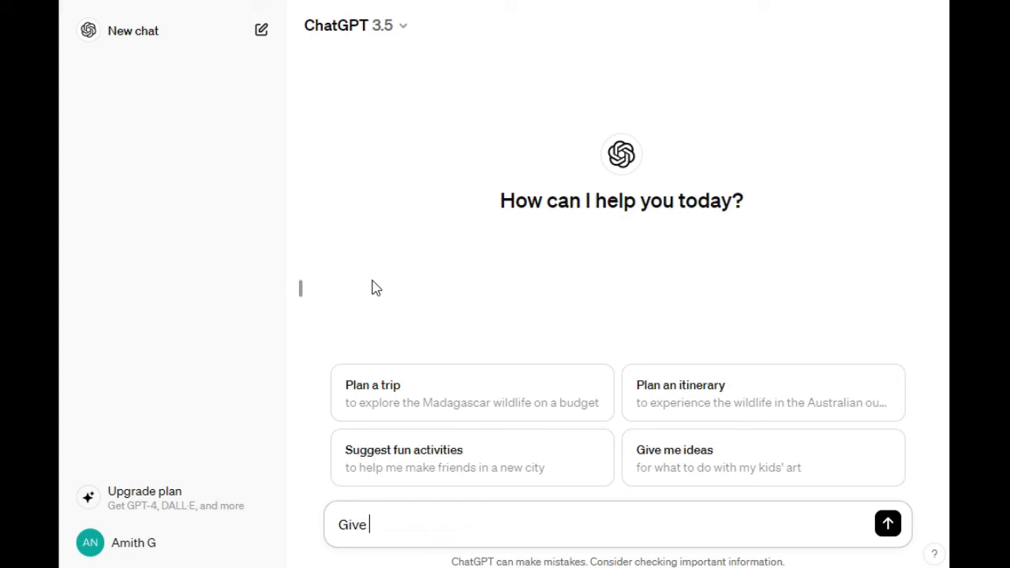
Step: Type 'Give me ideas for mechanical engineering final year project with duration and cost'
type("me ideas for mechan")
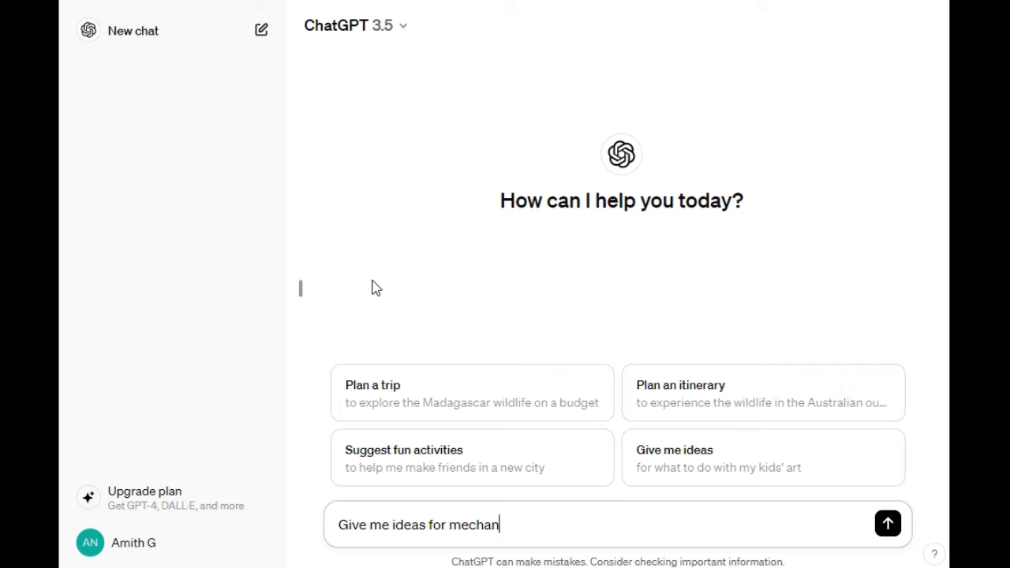
type("ical")
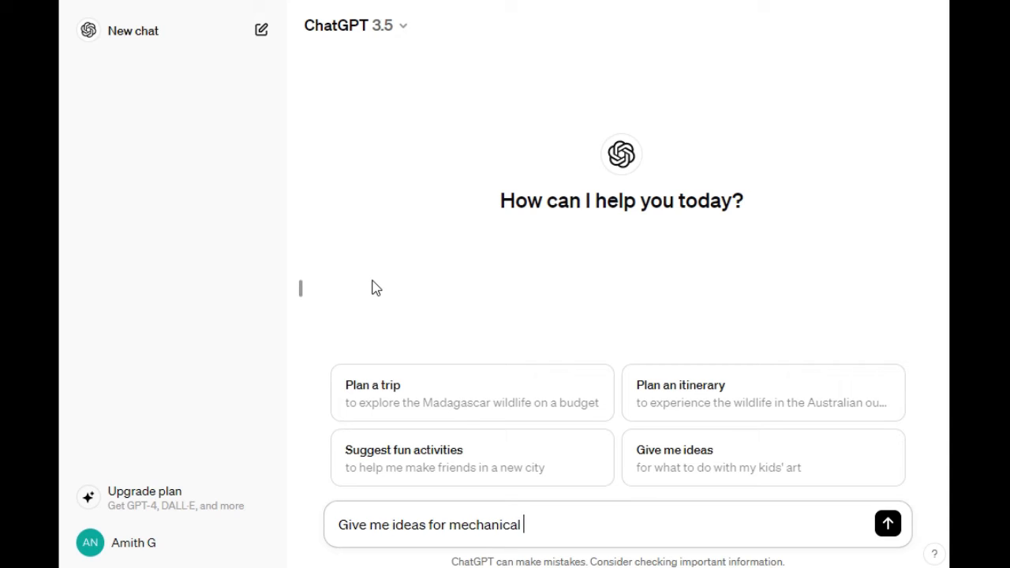
type("eng")
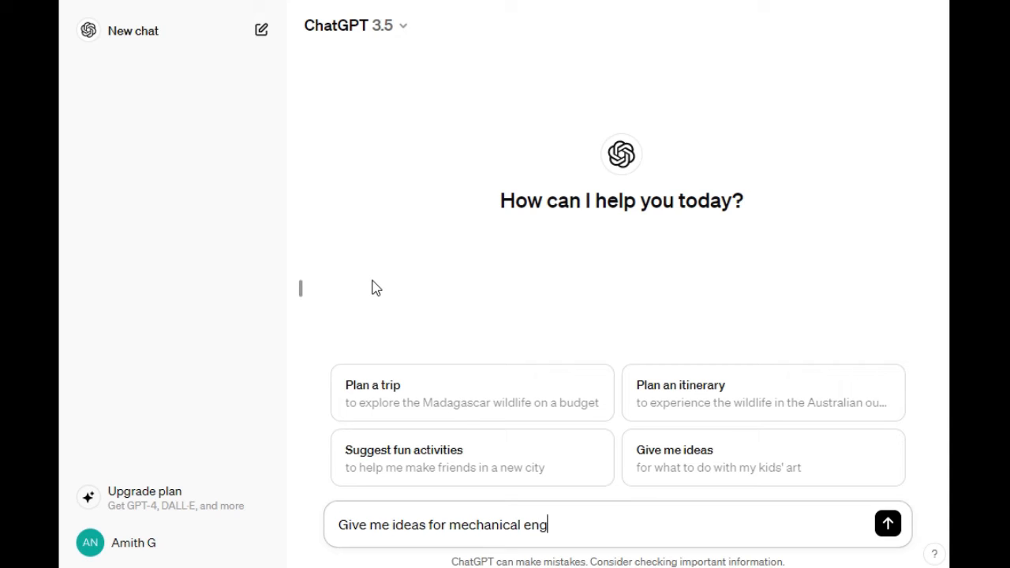
type("ineering")
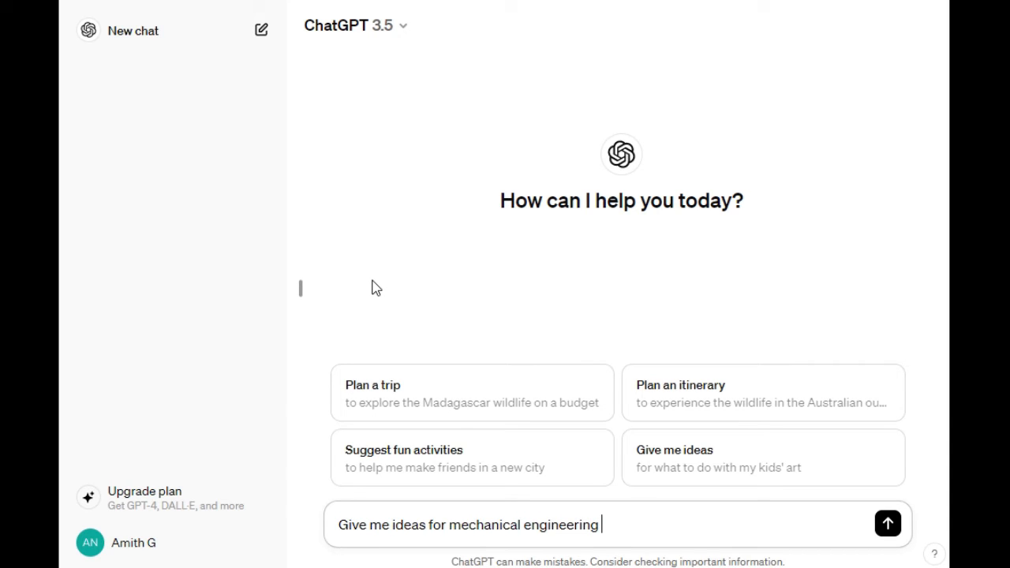
type("final")
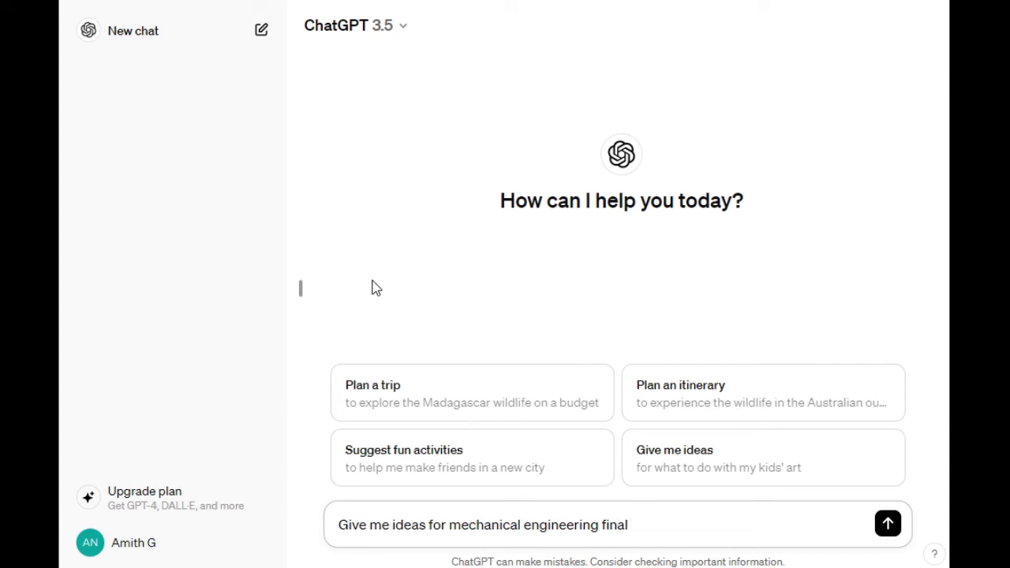
type("year")
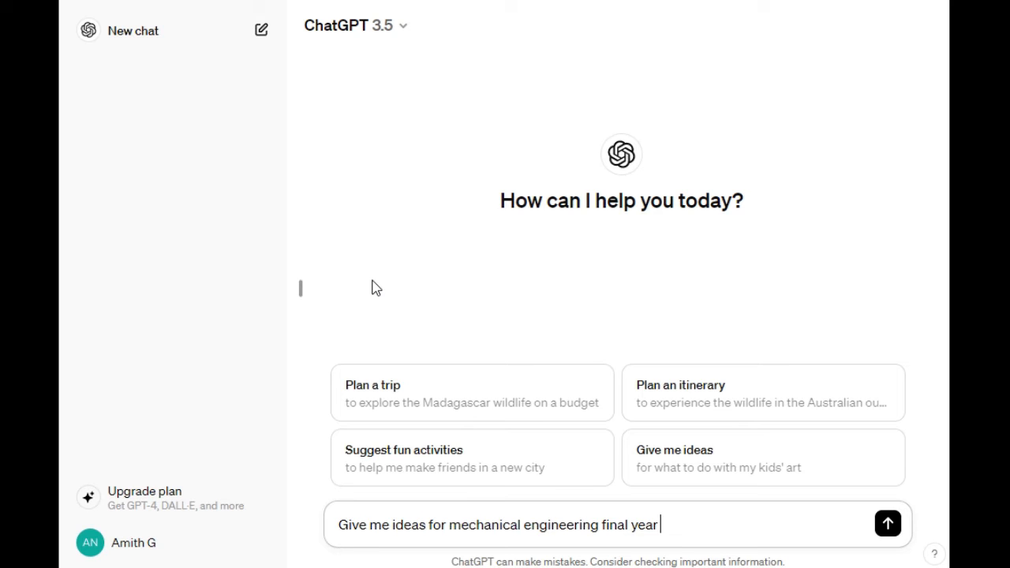
type("projec")
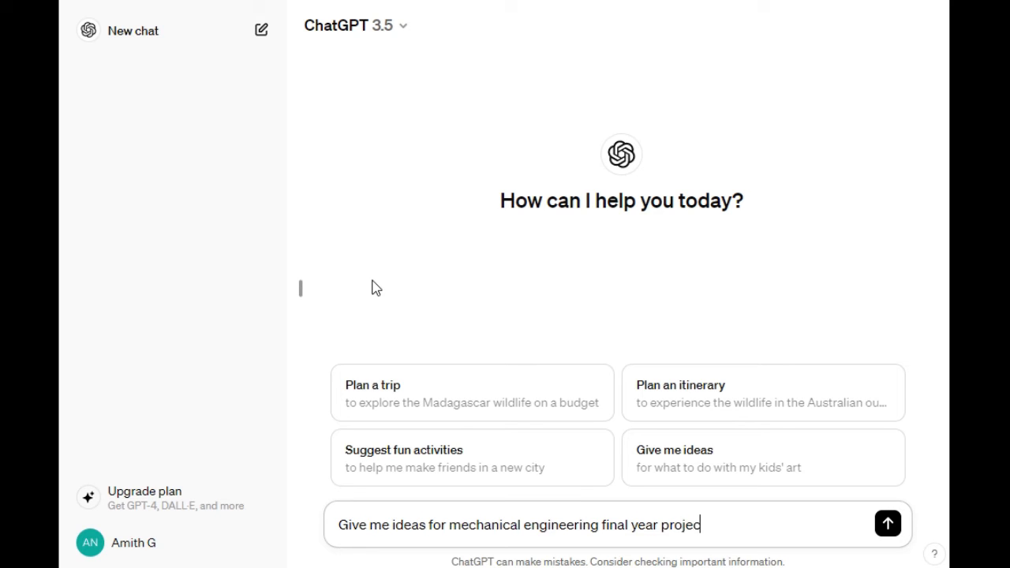
type("t")
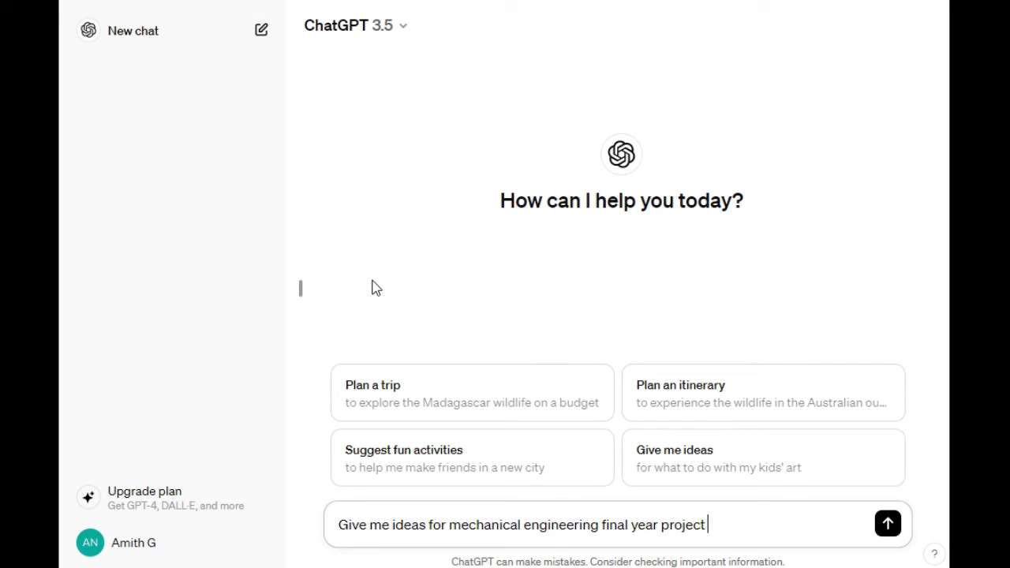
type("with")
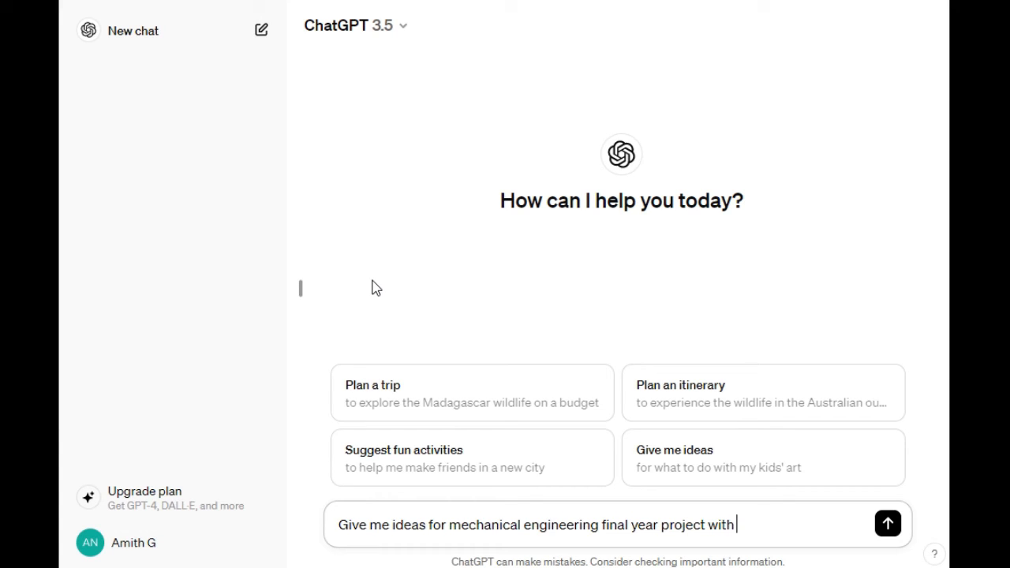
type("dur")
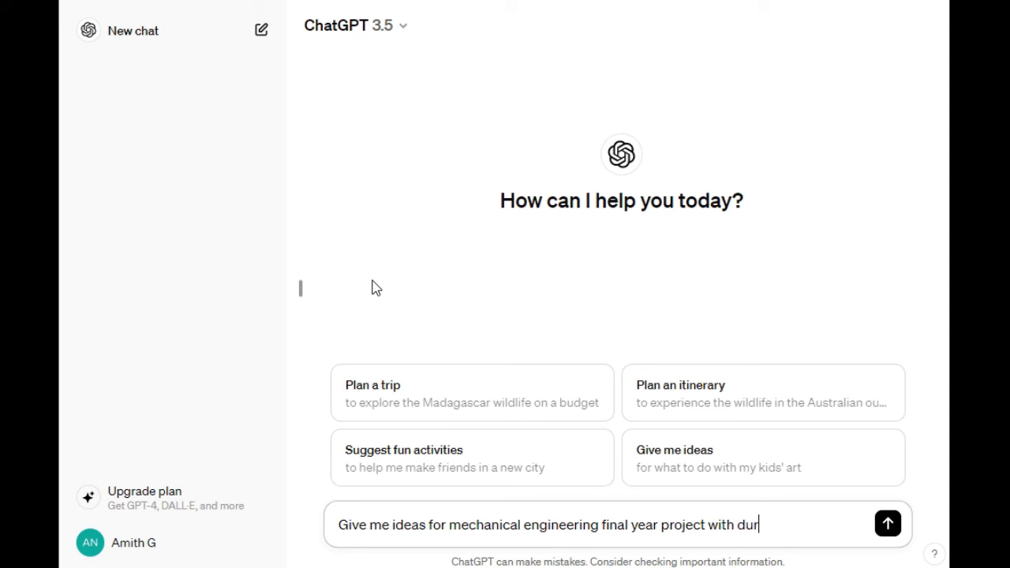
type("ation")
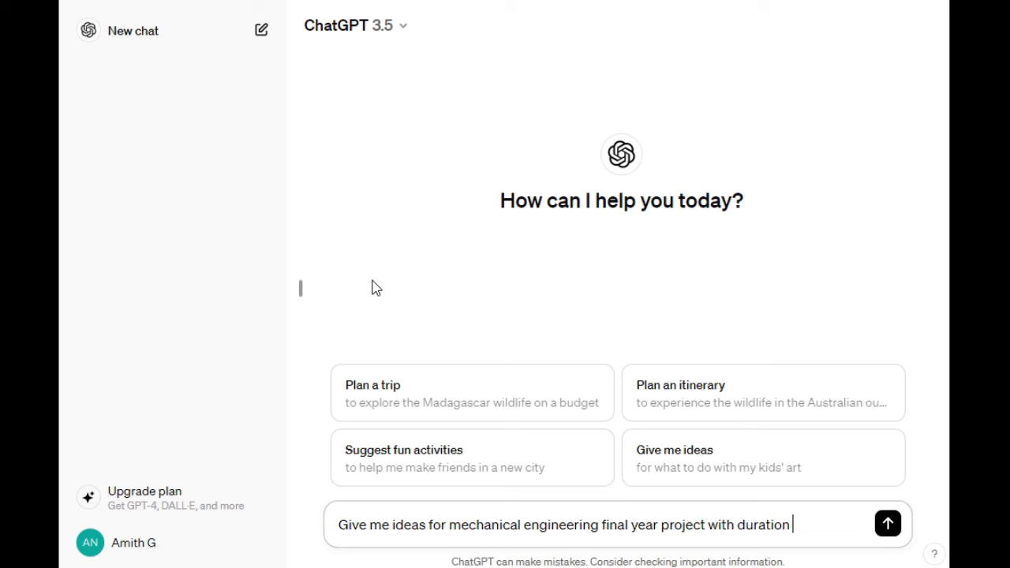
type("and")
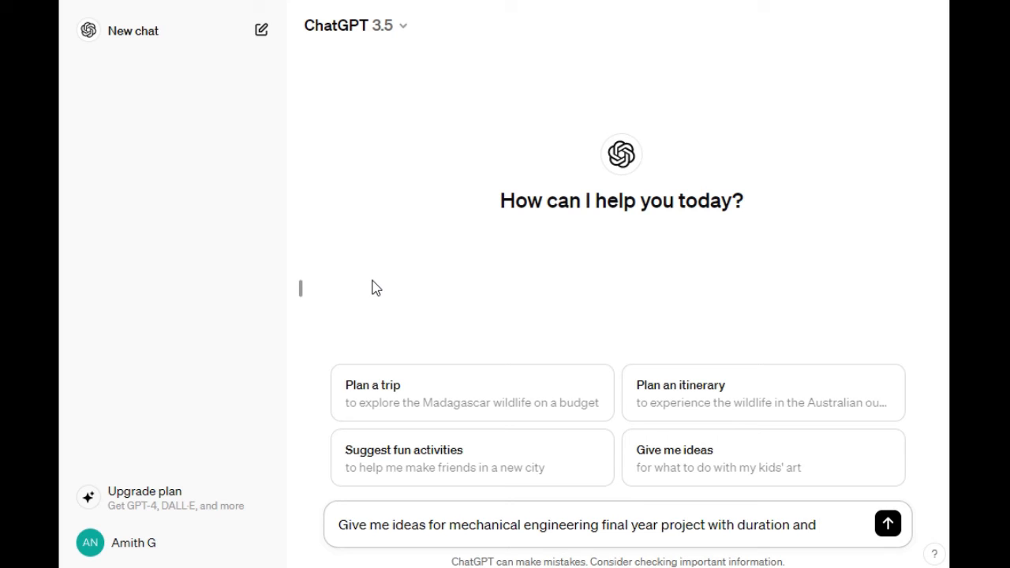
type("d")
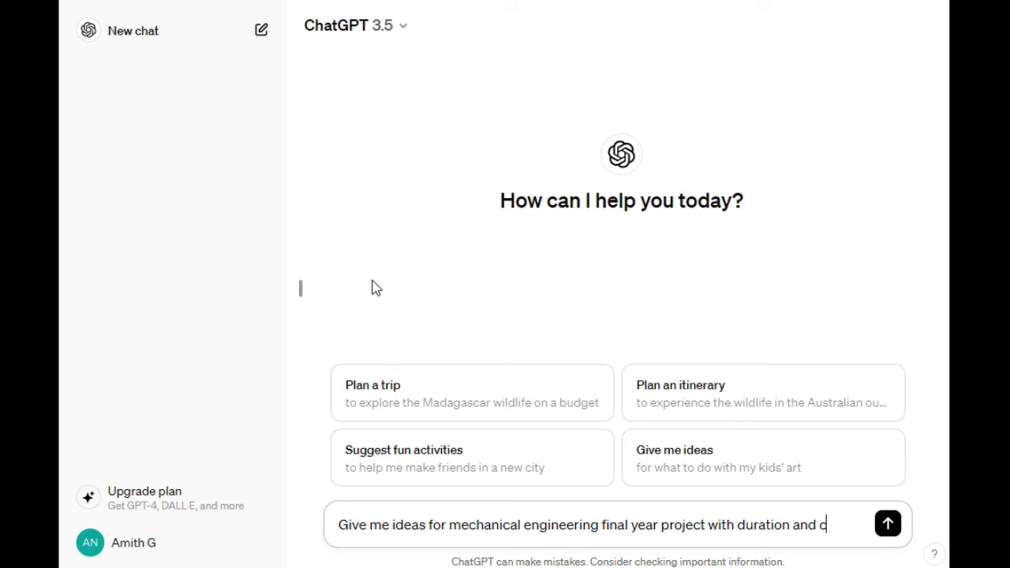
type("ost")
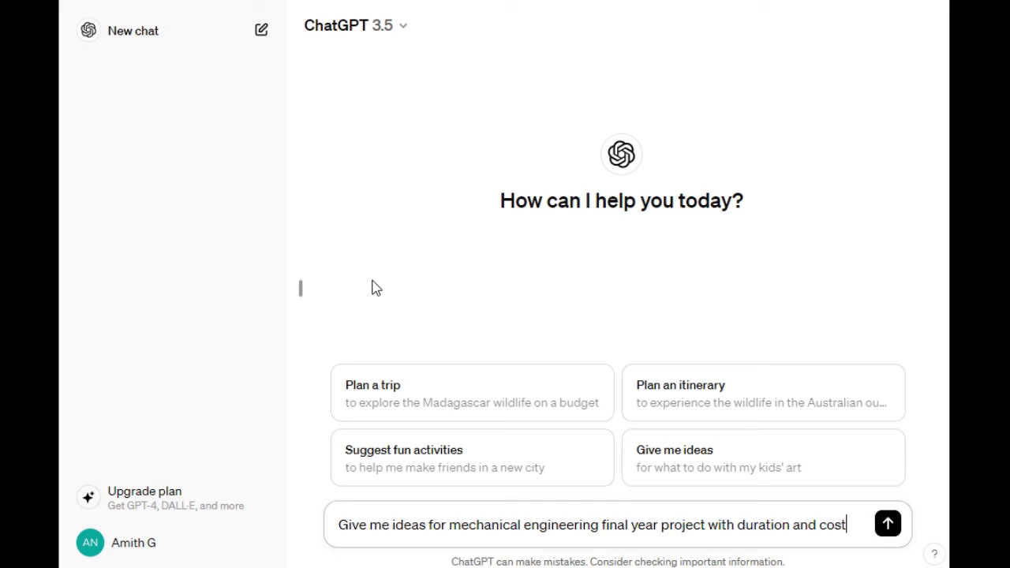
Step: Send the project ideas request and read through the eight ideas with durations and costs
left_click(887, 524)
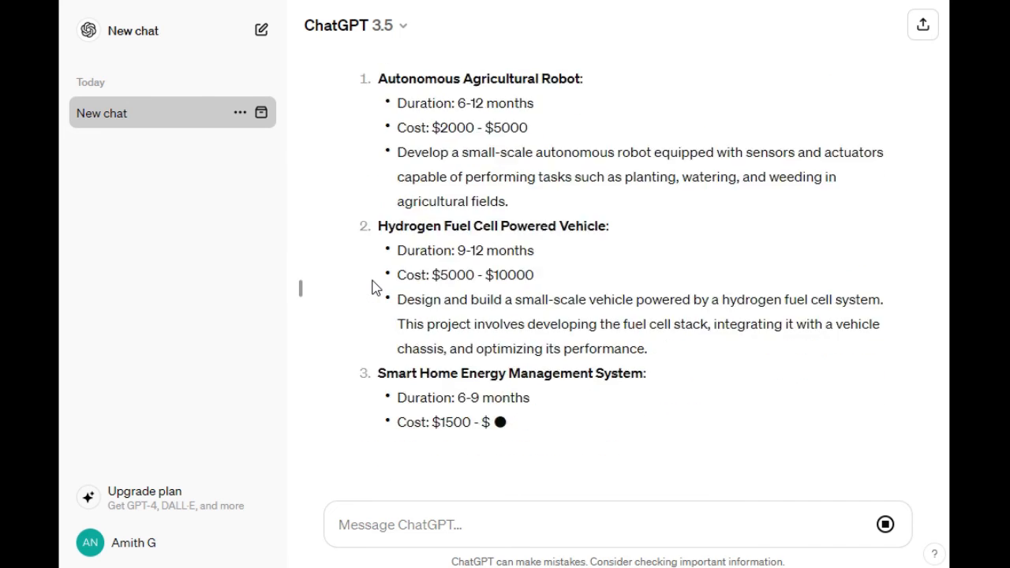
scroll("down", 3)
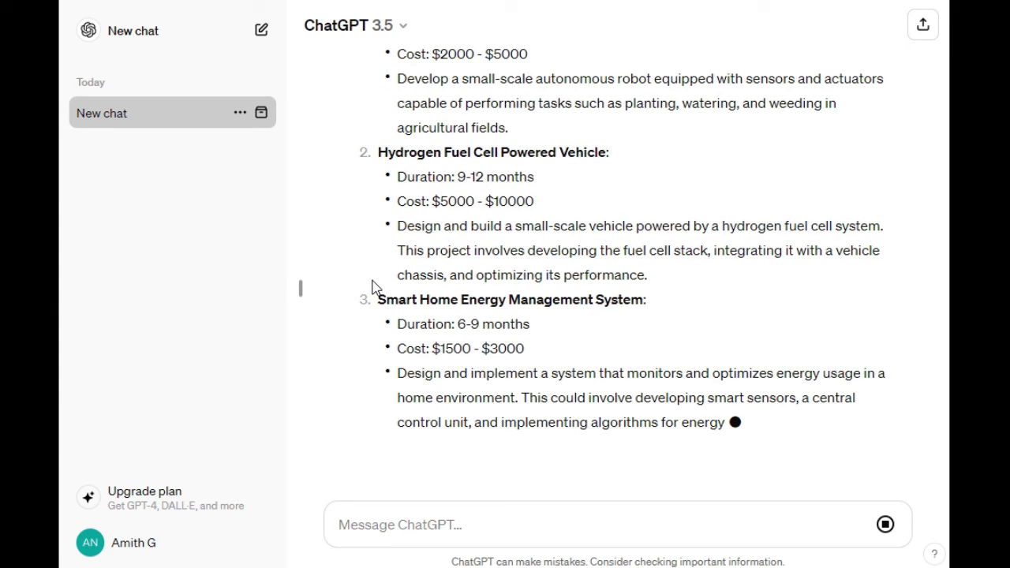
scroll("down", 3)
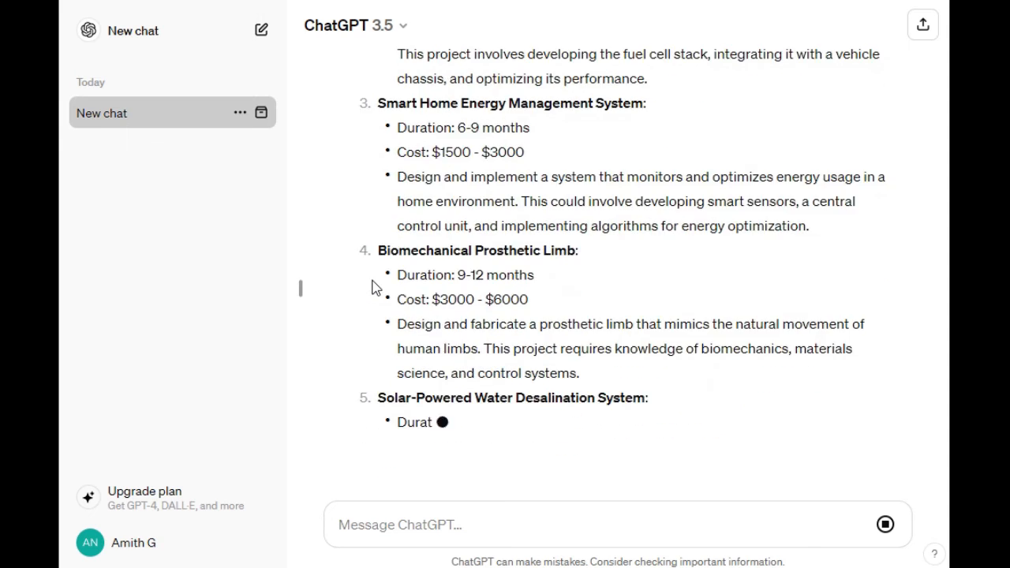
scroll("down", 3)
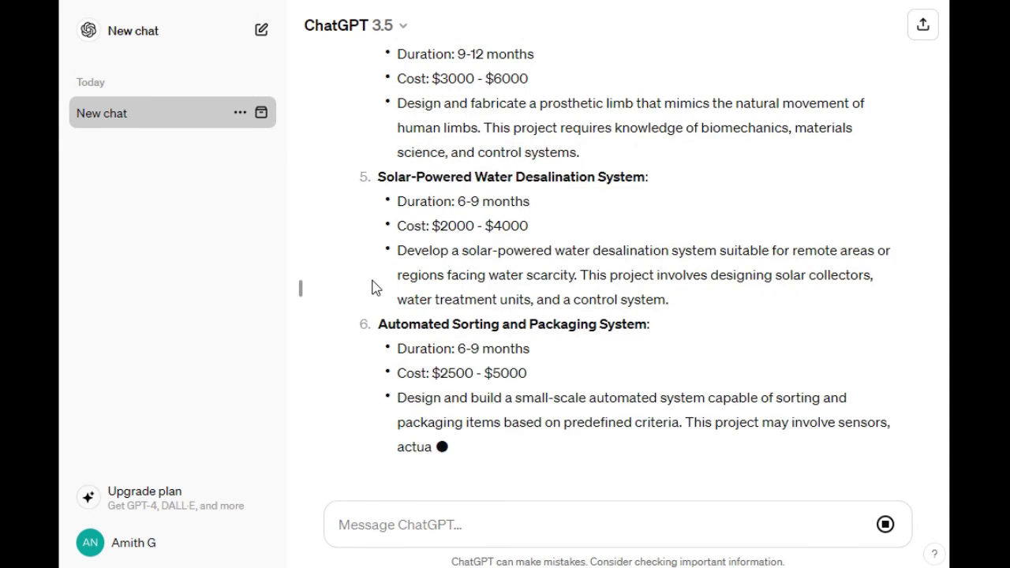
scroll("down", 3)
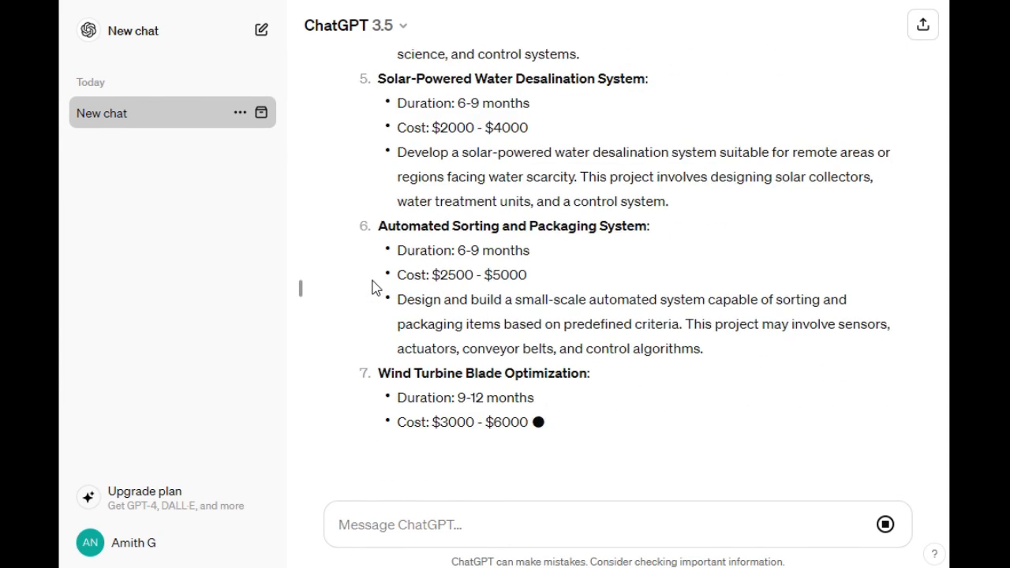
scroll("down", 3)
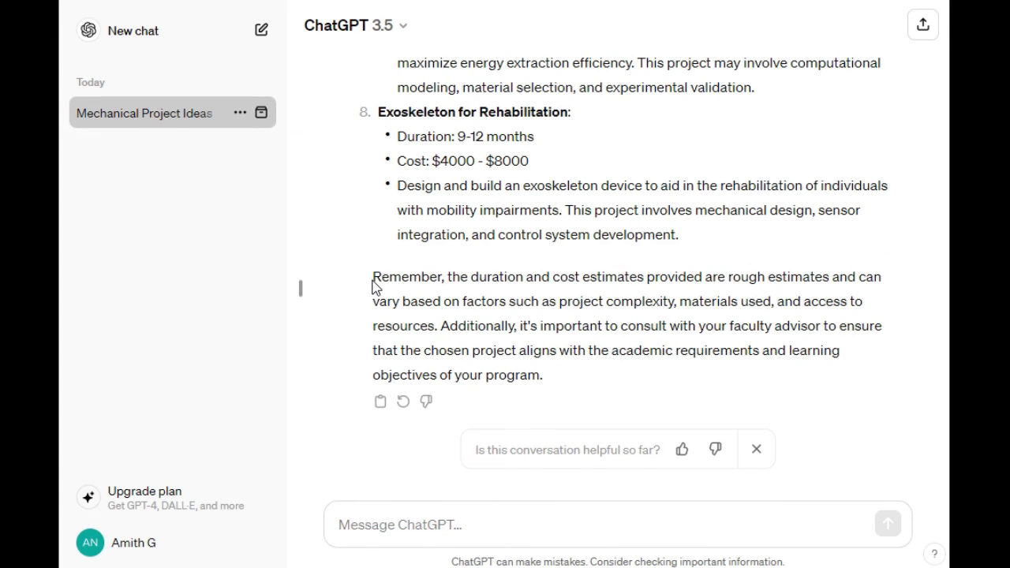
left_click(615, 524)
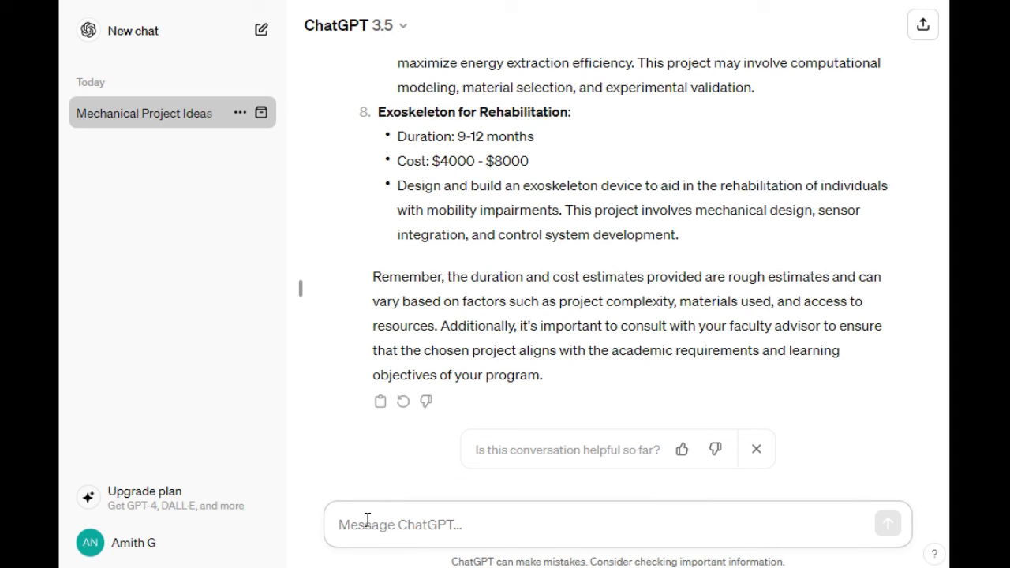
Step: Send the follow-up 'Related to product design' to narrow the project ideas
type("Related to desi")
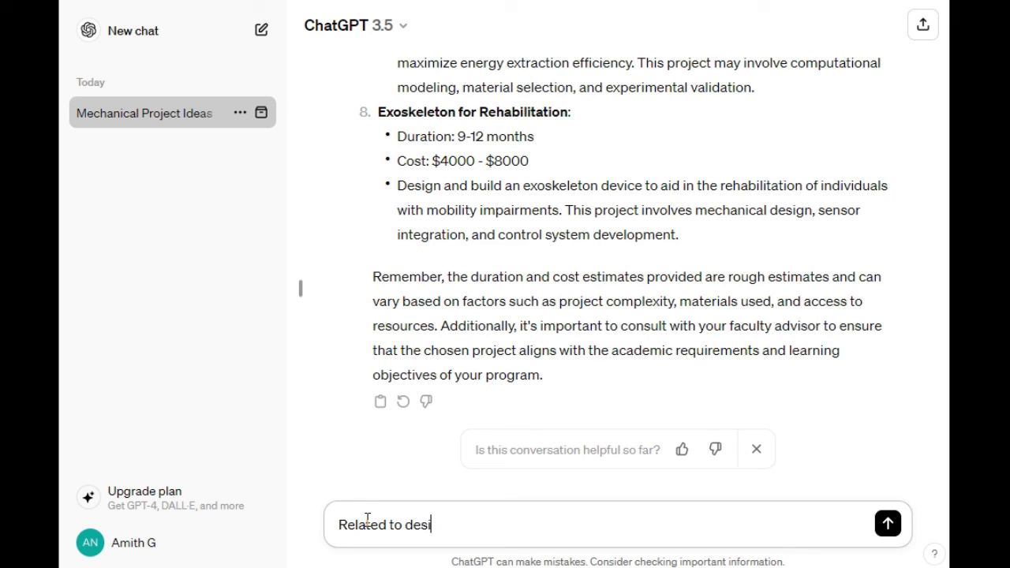
type("gn a")
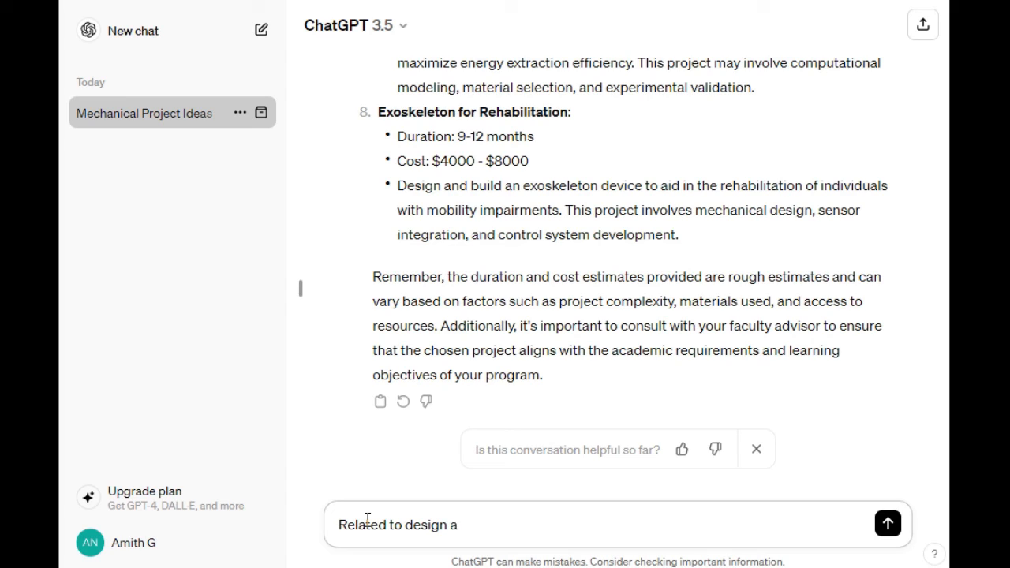
key("Backspace")
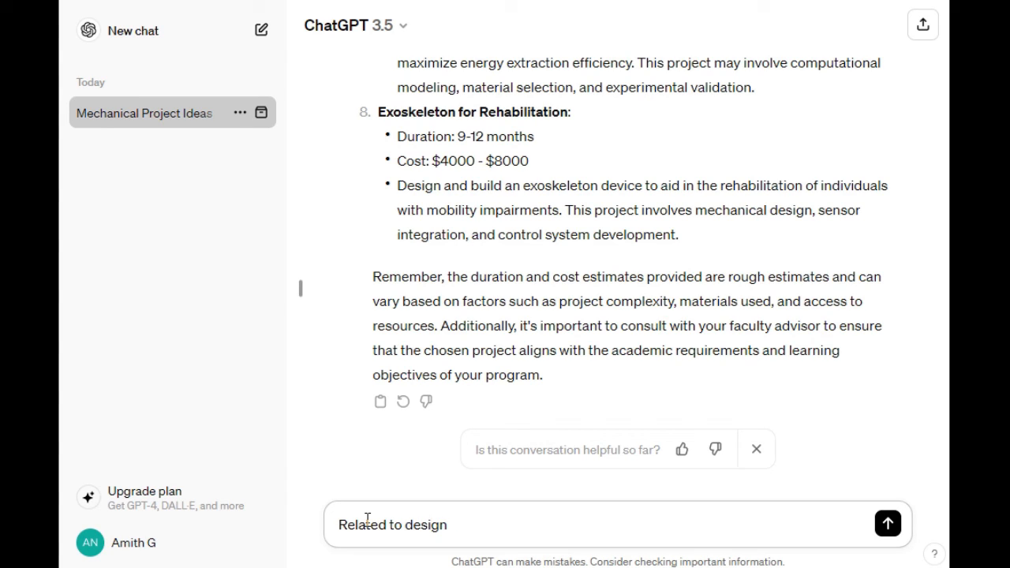
type("produc")
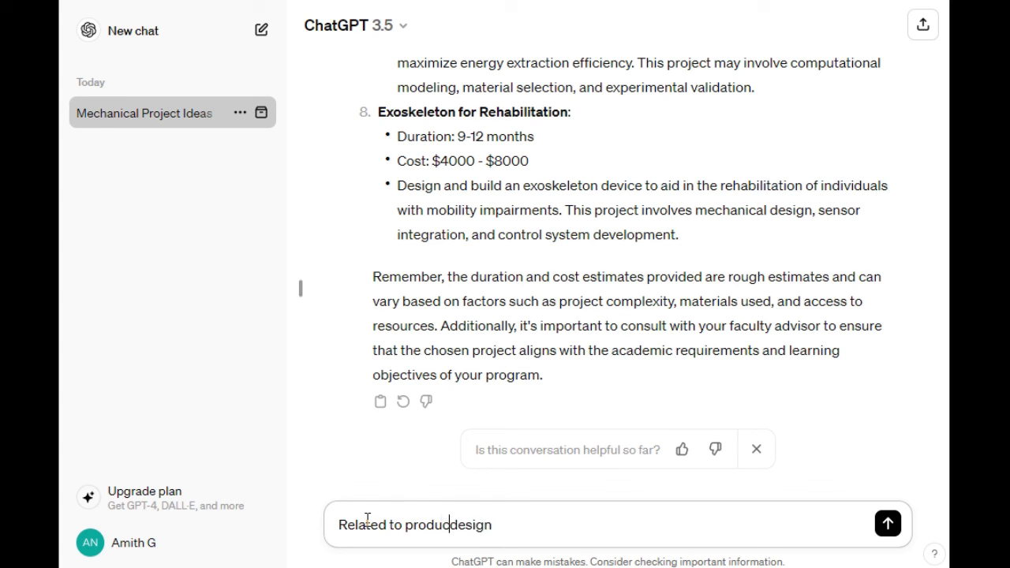
left_click(887, 523)
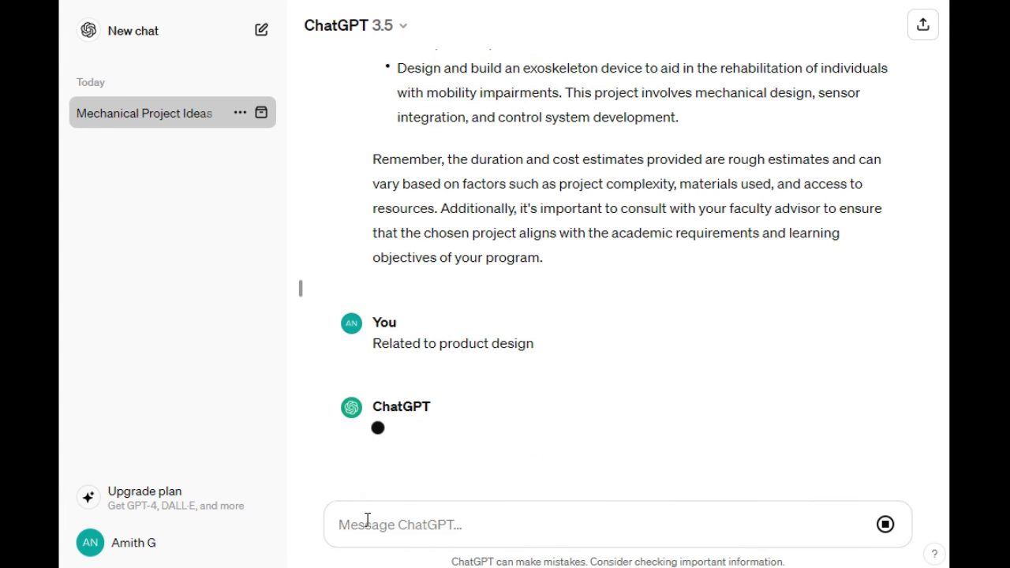